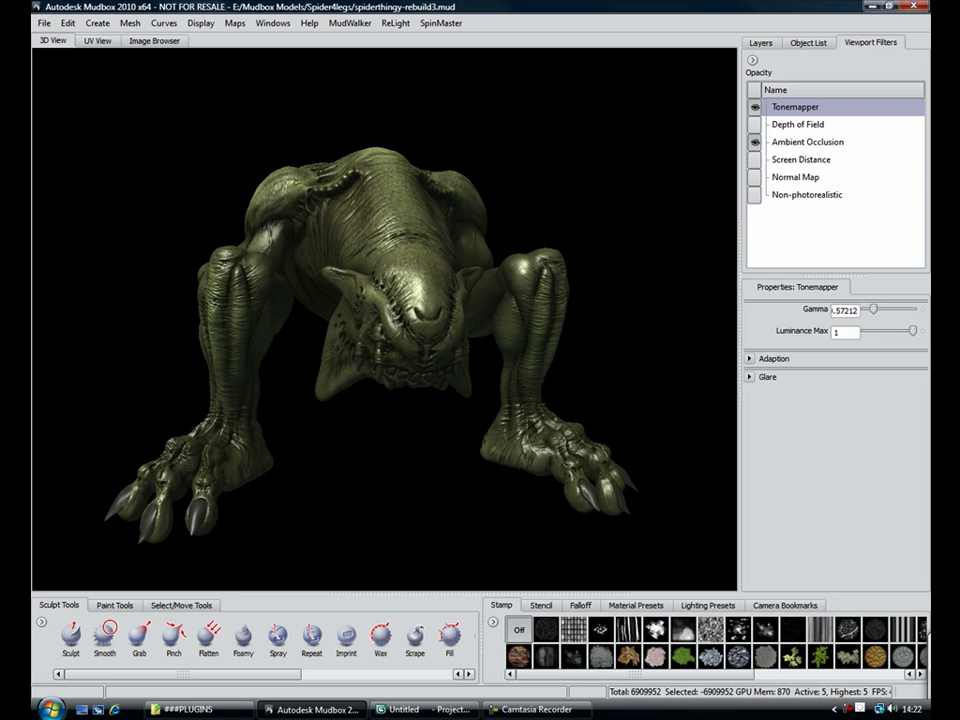
Lower the creature's subdivision level and show the scene Object List for export
{"action": "left_click", "coordinate": [756, 108]}
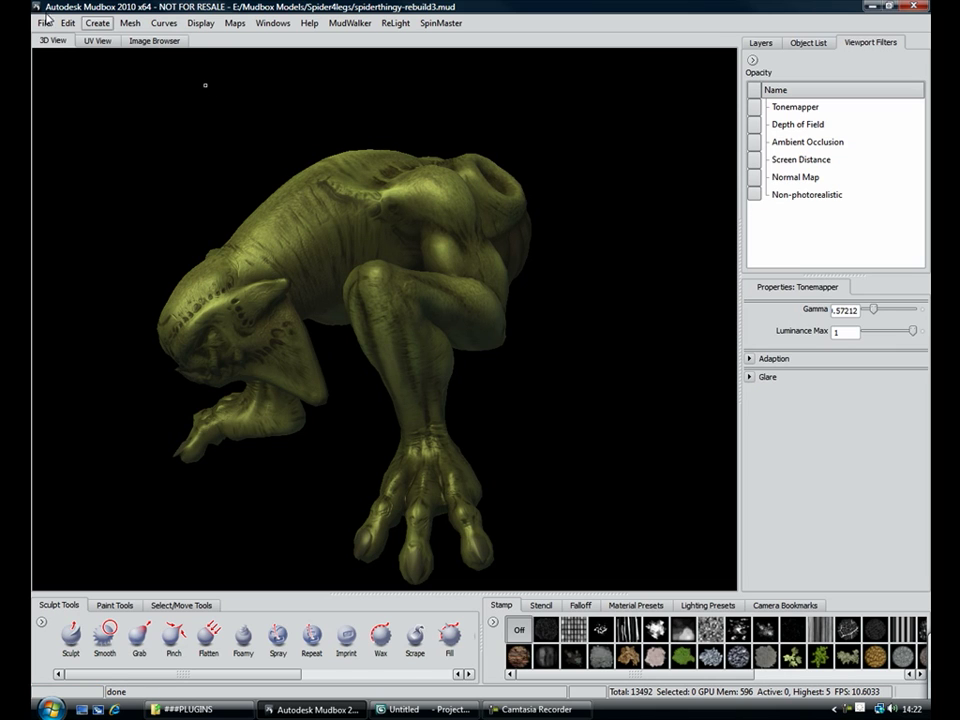
{"action": "mouse_move", "coordinate": [404, 260]}
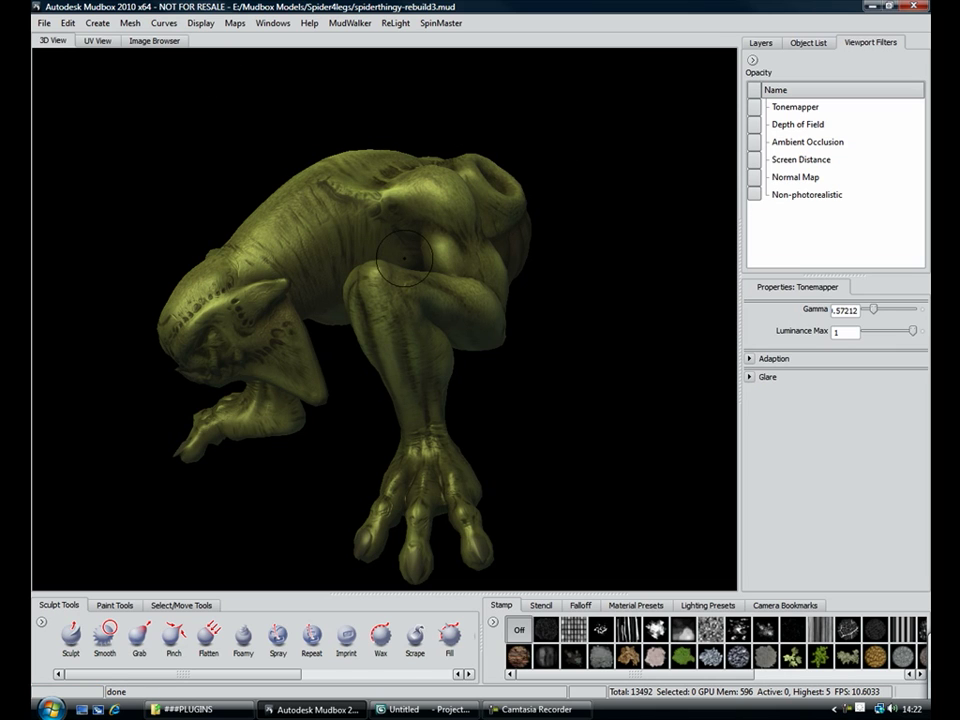
{"action": "mouse_move", "coordinate": [570, 22]}
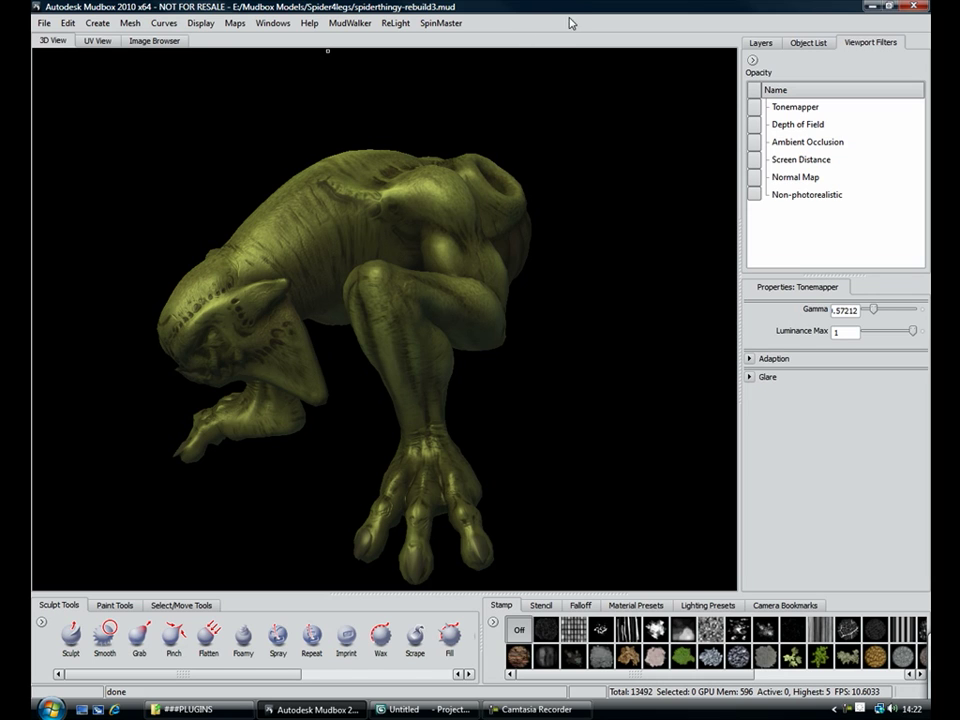
{"action": "left_click", "coordinate": [808, 42]}
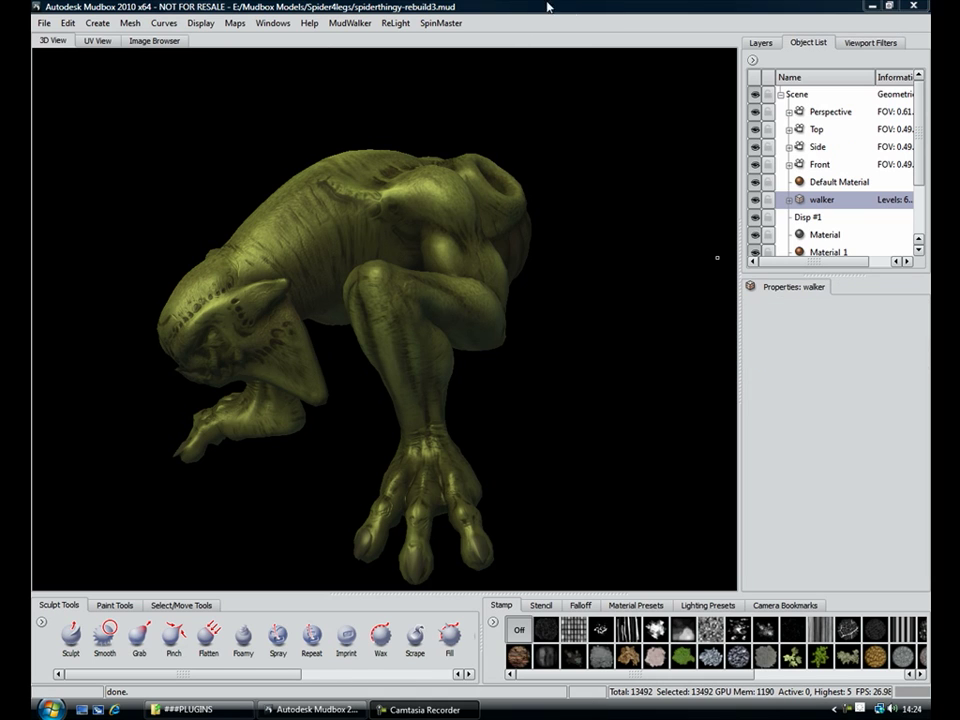
Send the creature to Headus UVLayout via MudWalker, load it, view the UV shells and save them
{"action": "left_click", "coordinate": [348, 22]}
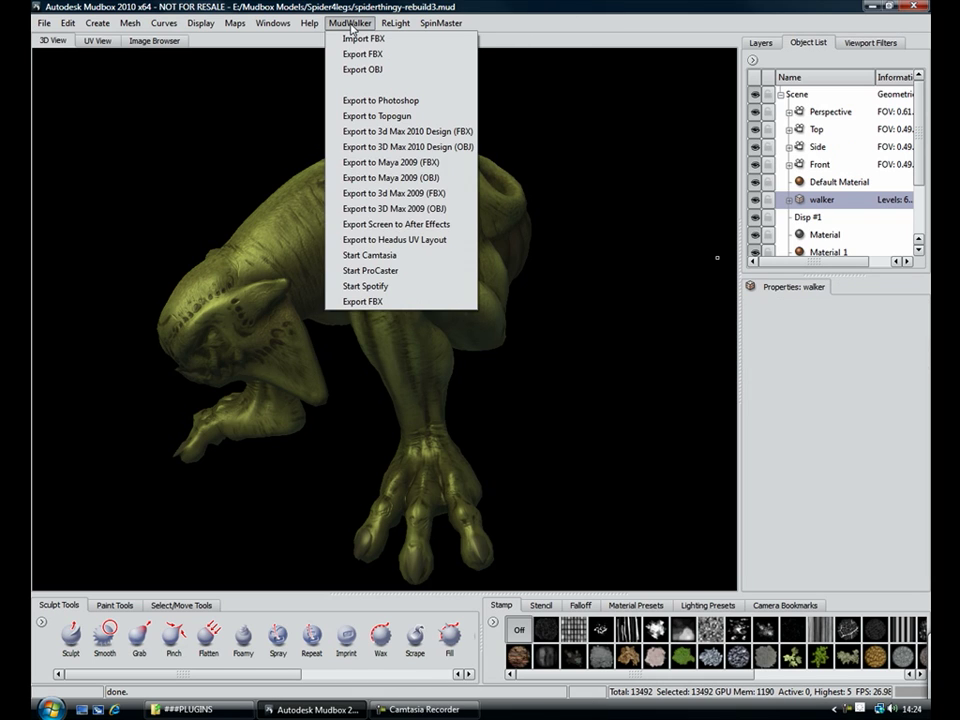
{"action": "mouse_move", "coordinate": [394, 192]}
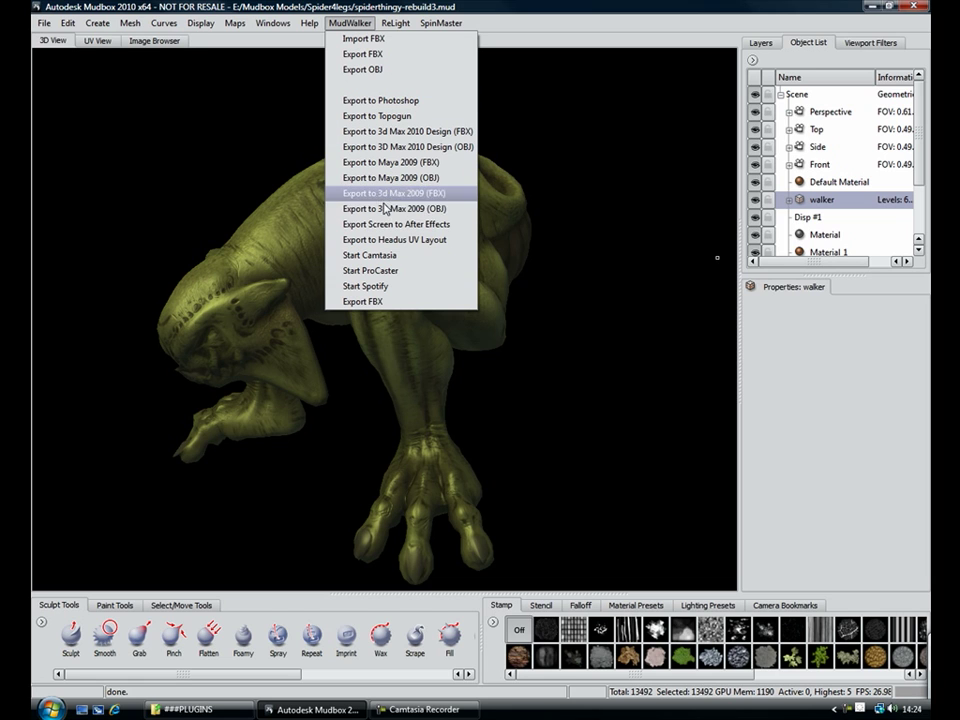
{"action": "mouse_move", "coordinate": [396, 208]}
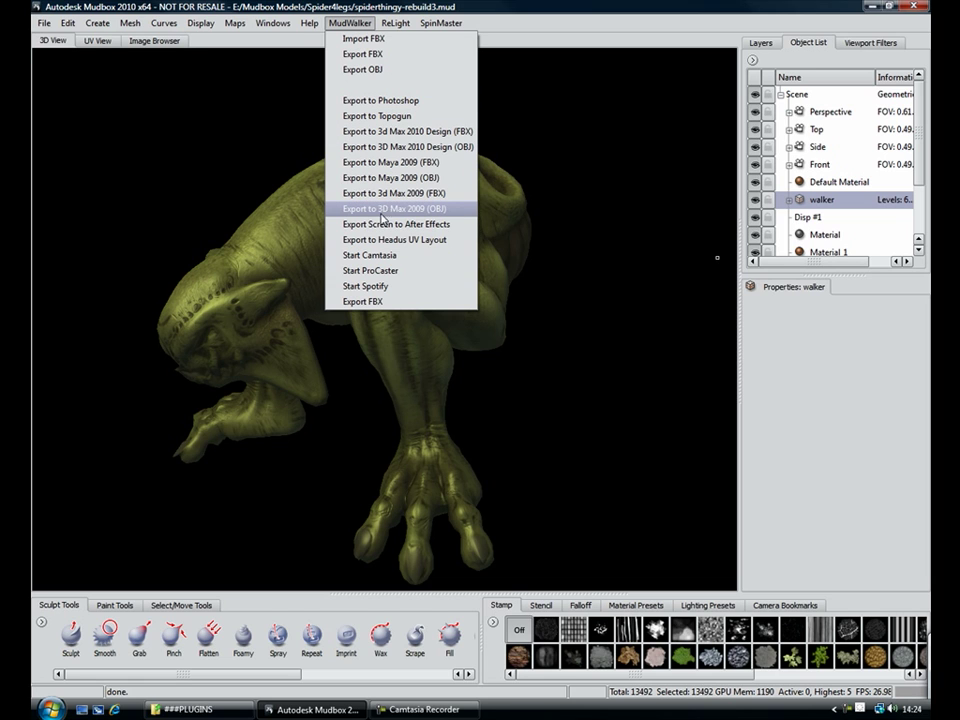
{"action": "left_click", "coordinate": [396, 238]}
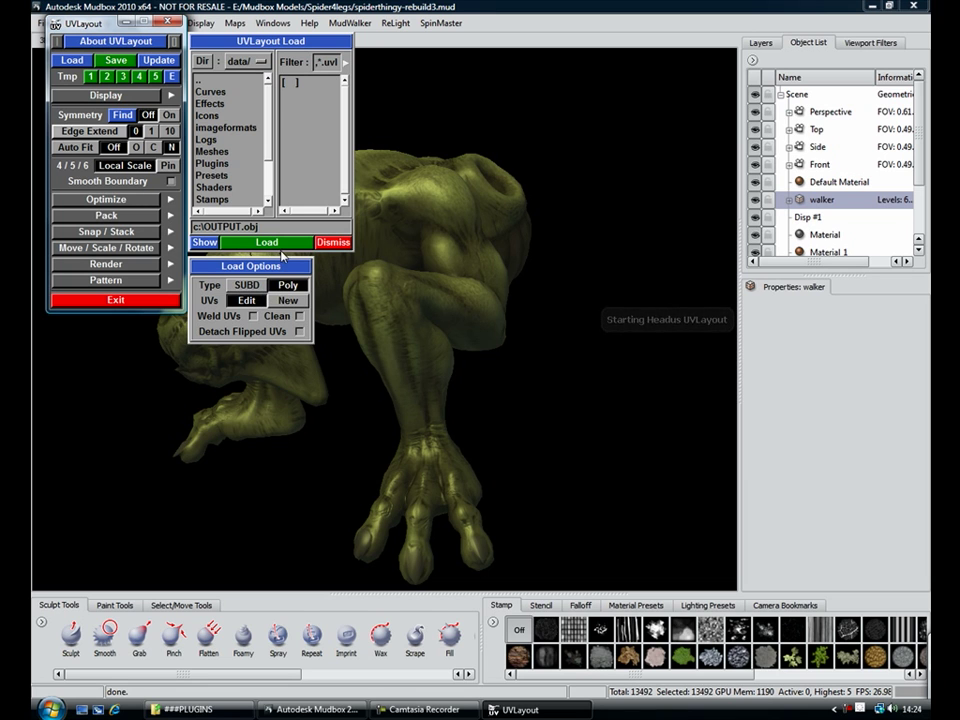
{"action": "left_click", "coordinate": [264, 242]}
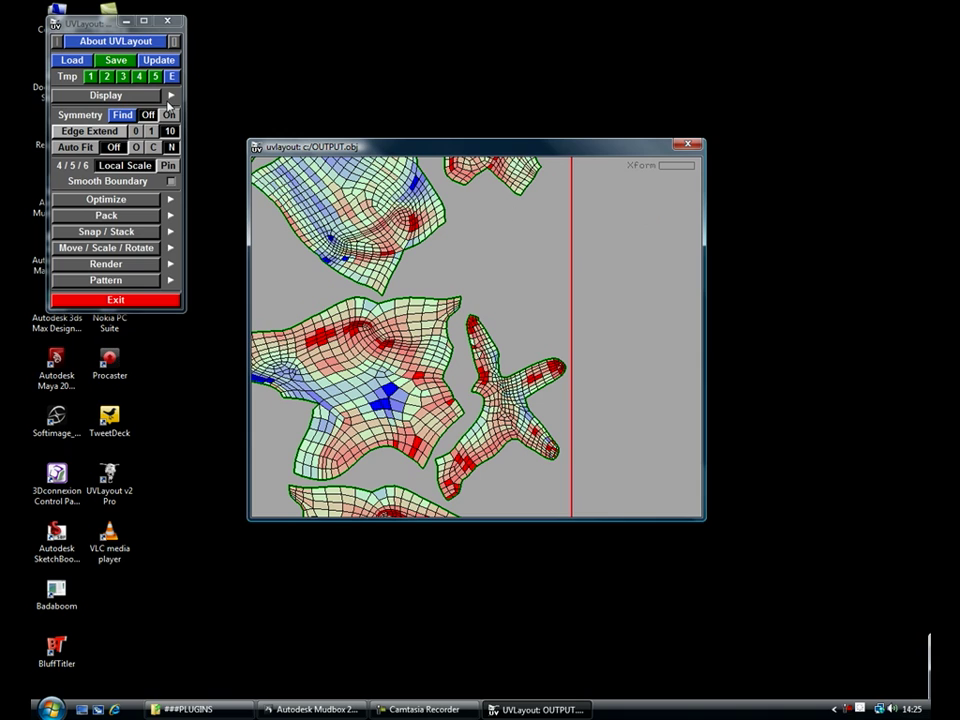
{"action": "left_click", "coordinate": [116, 60]}
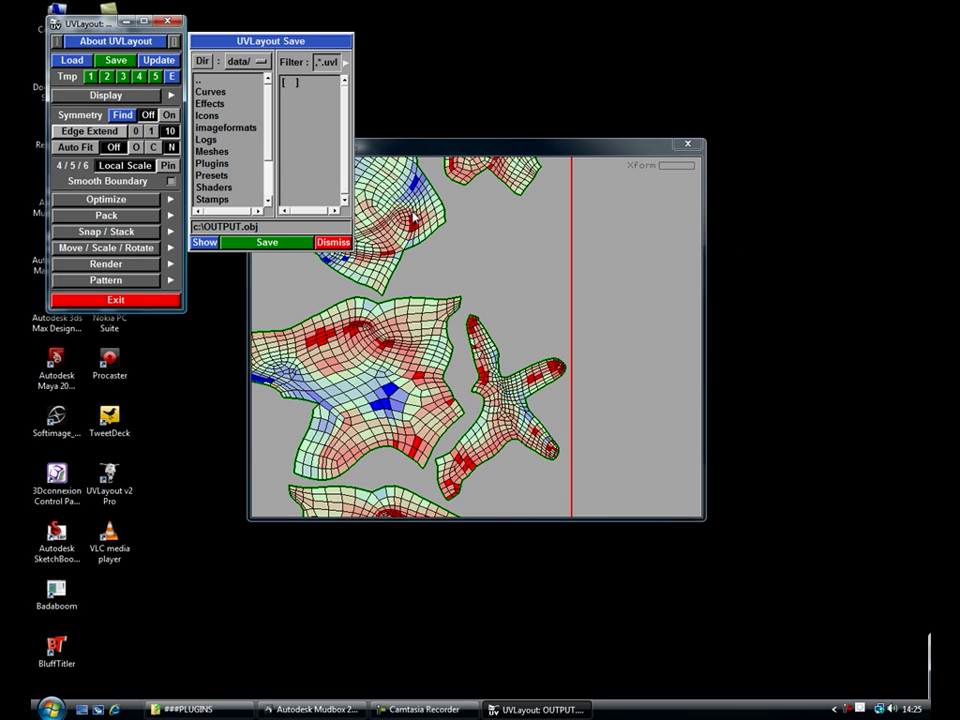
{"action": "left_click", "coordinate": [310, 708]}
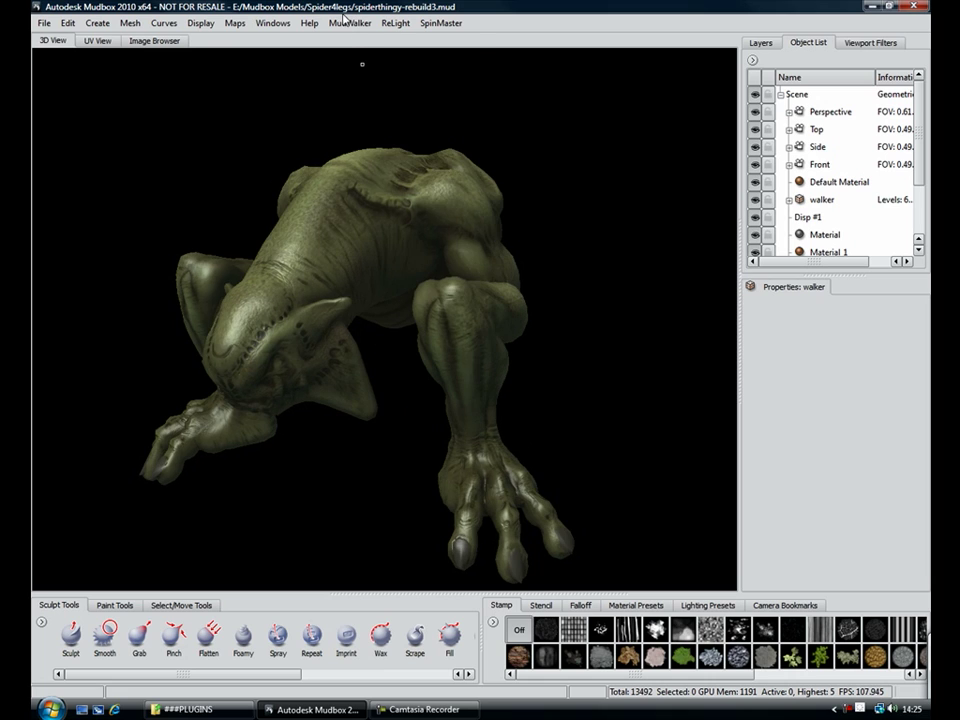
Send the creature mesh to TopoGun as a retopology reference via MudWalker
{"action": "left_click", "coordinate": [348, 22]}
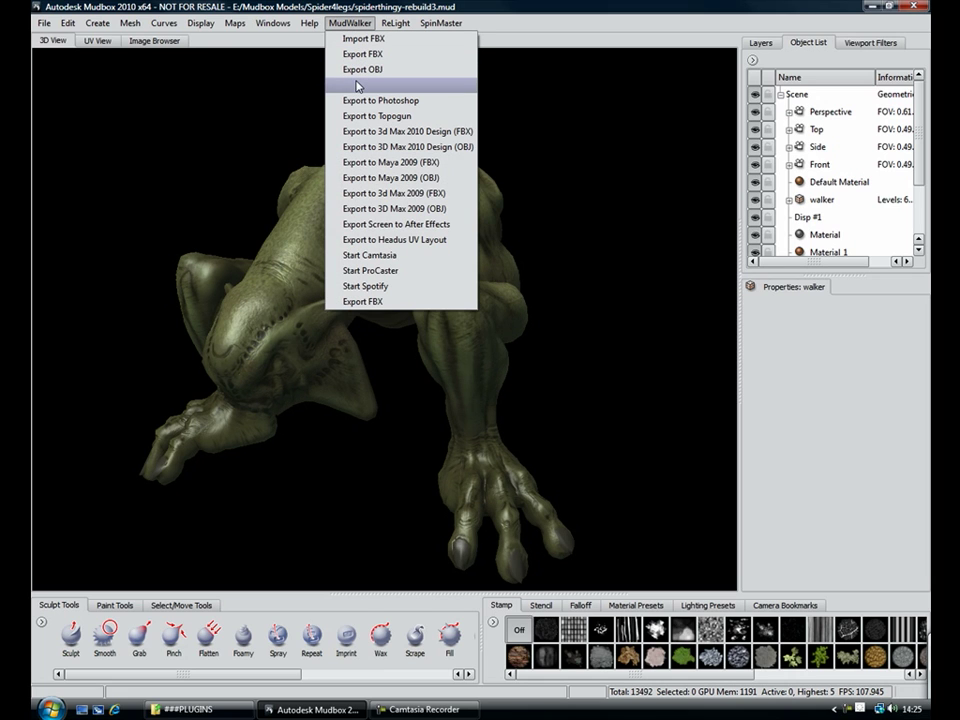
{"action": "mouse_move", "coordinate": [372, 40]}
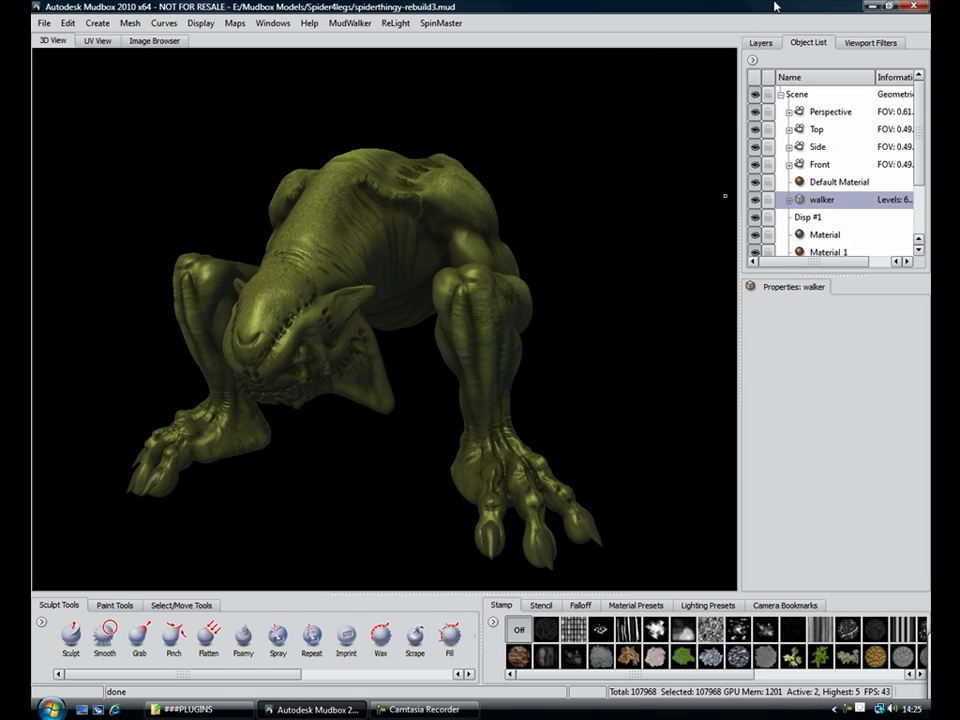
{"action": "left_click", "coordinate": [350, 24]}
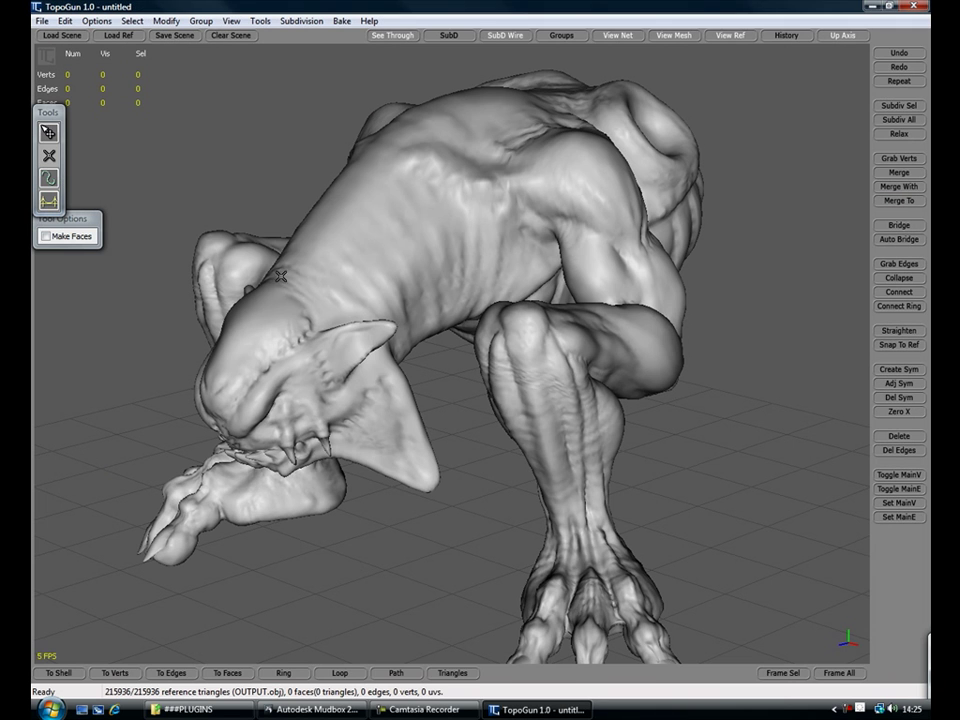
Draw a strip of new quad faces along the creature's back and neck, then quit TopoGun without saving
{"action": "left_click_drag", "start_coordinate": [280, 276], "coordinate": [470, 152]}
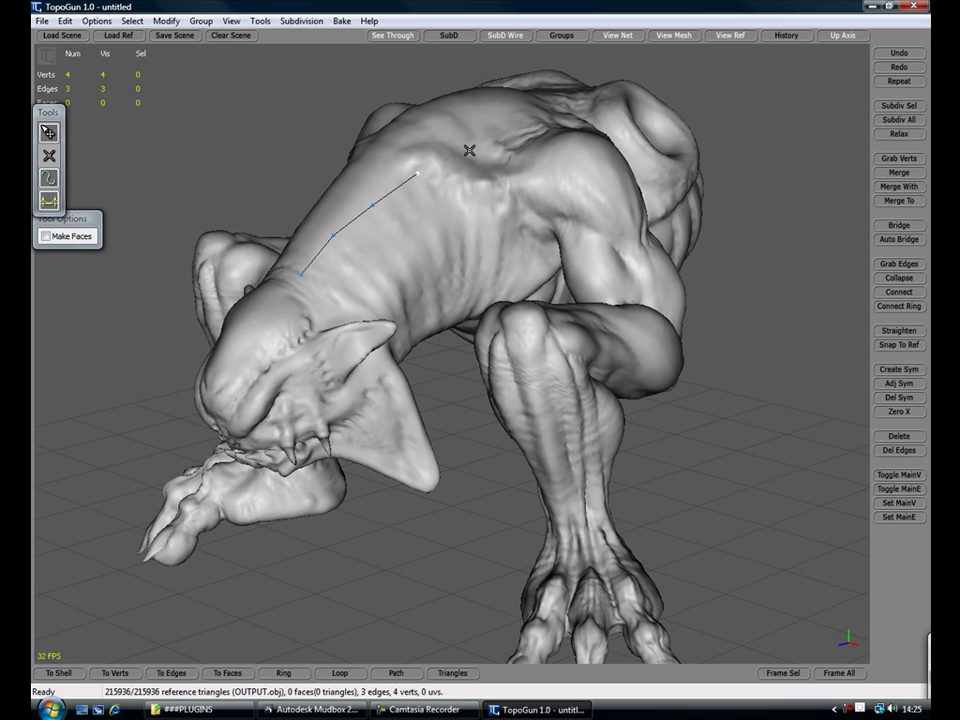
{"action": "left_click", "coordinate": [470, 152]}
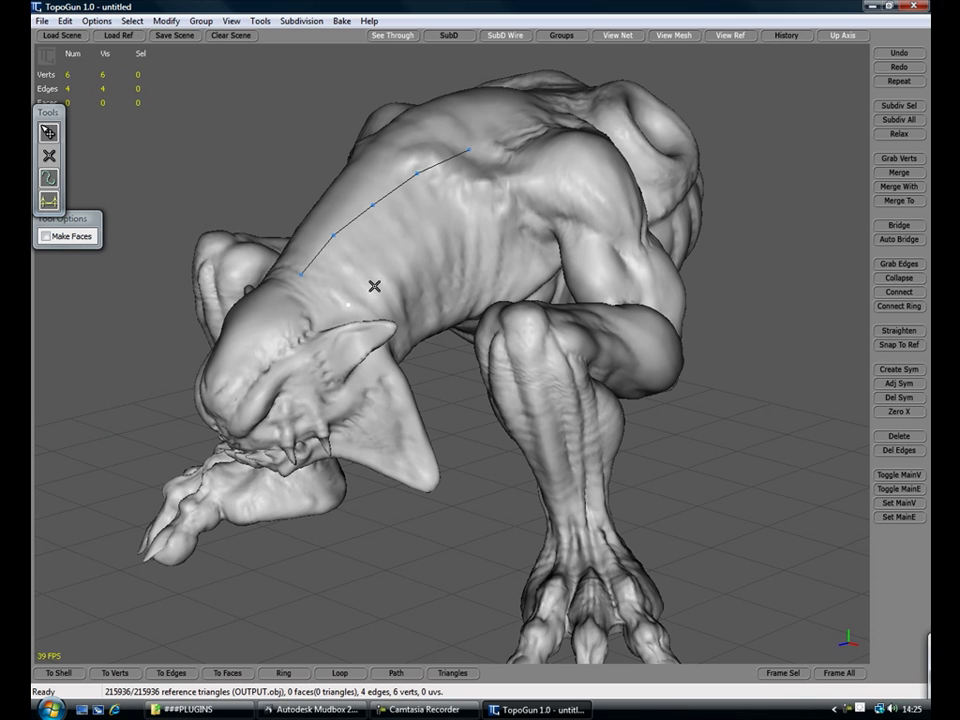
{"action": "left_click", "coordinate": [508, 212]}
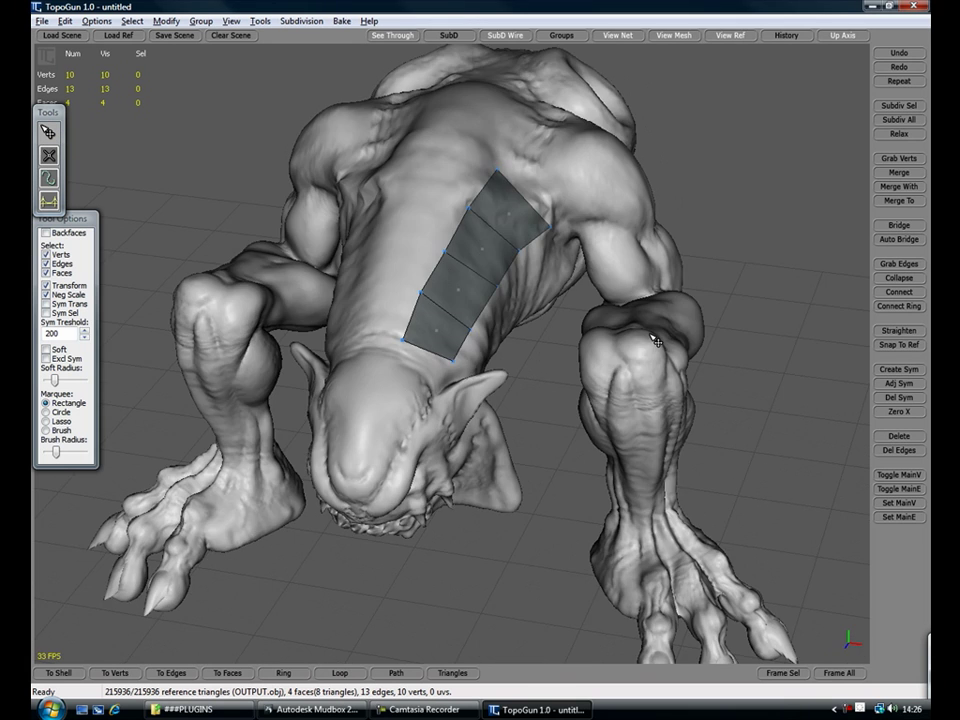
{"action": "left_click_drag", "start_coordinate": [656, 340], "coordinate": [496, 256]}
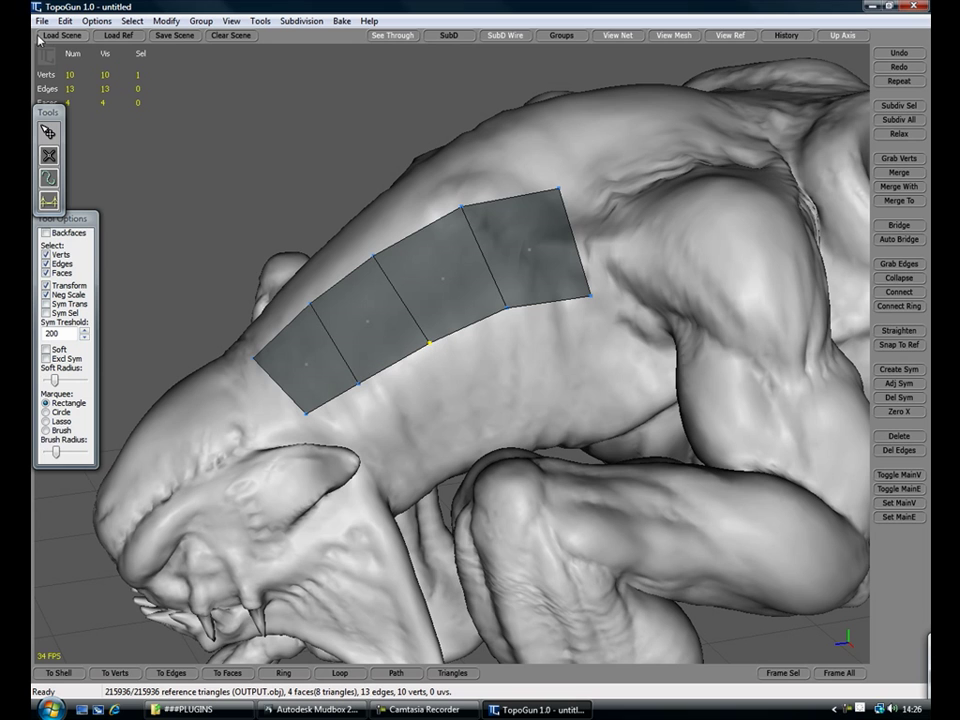
{"action": "left_click", "coordinate": [912, 8]}
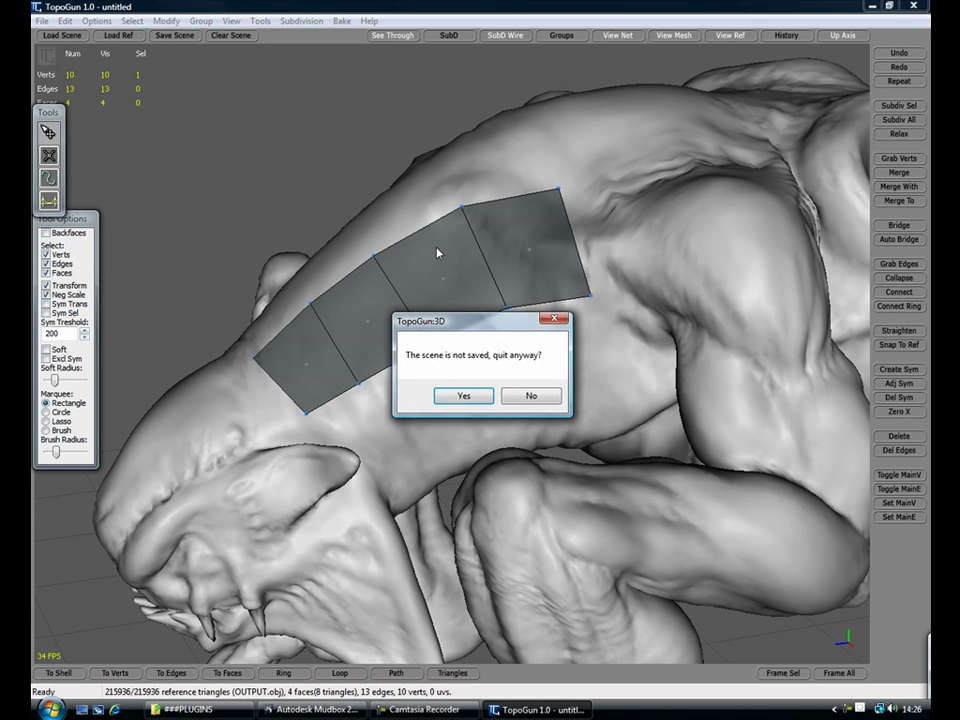
{"action": "left_click", "coordinate": [464, 396]}
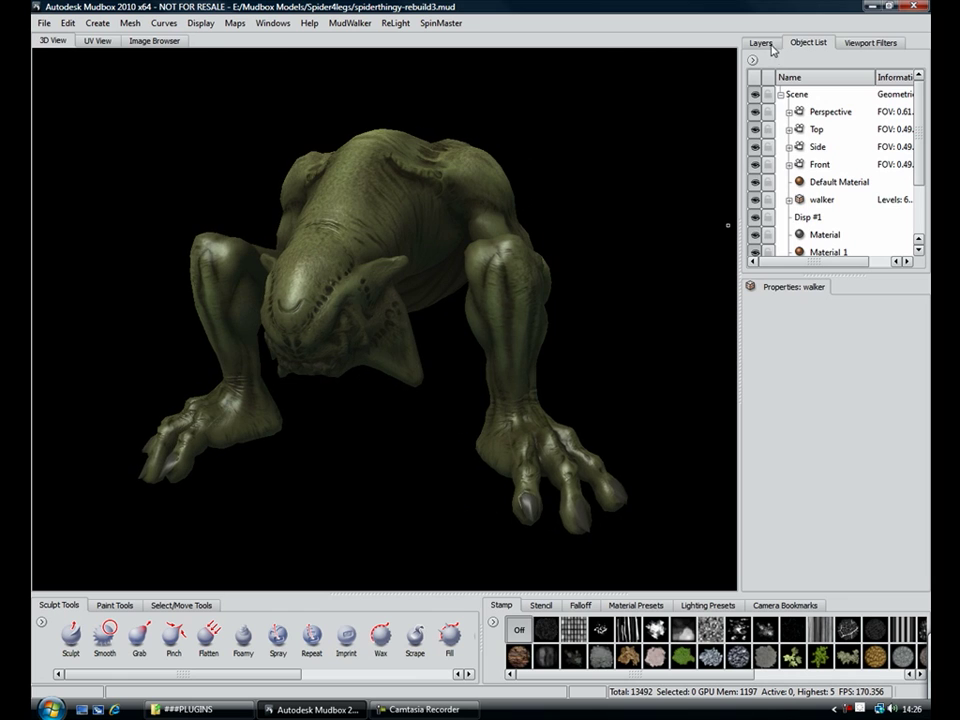
Export the creature to 3ds Max 2010 as FBX via MudWalker so its FBX Import dialog appears
{"action": "left_click", "coordinate": [760, 42]}
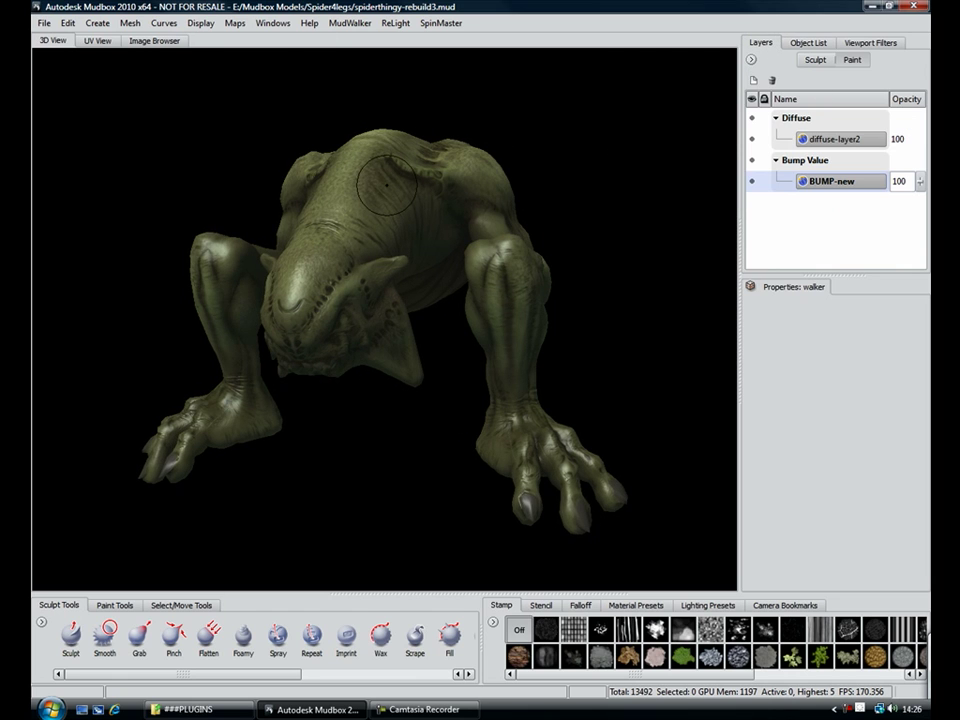
{"action": "left_click", "coordinate": [348, 22]}
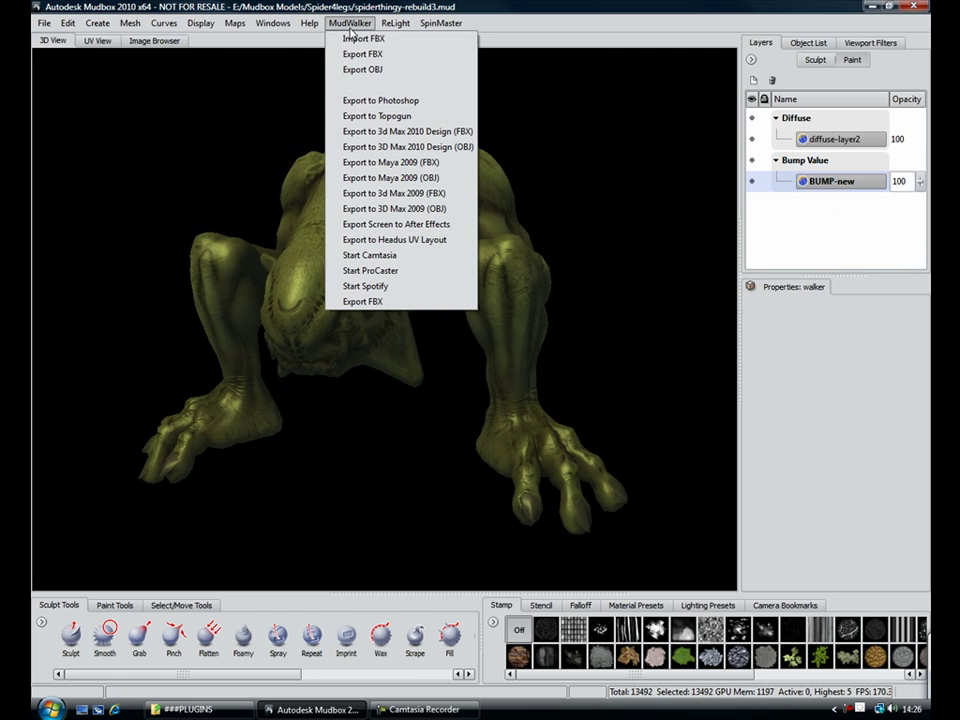
{"action": "mouse_move", "coordinate": [408, 148]}
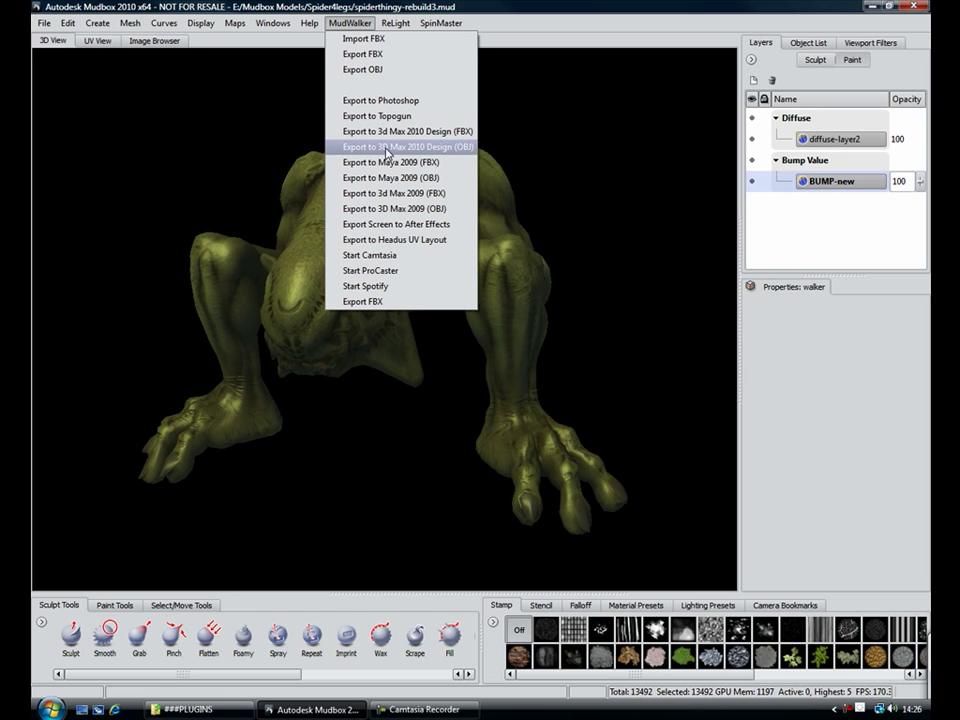
{"action": "mouse_move", "coordinate": [400, 132]}
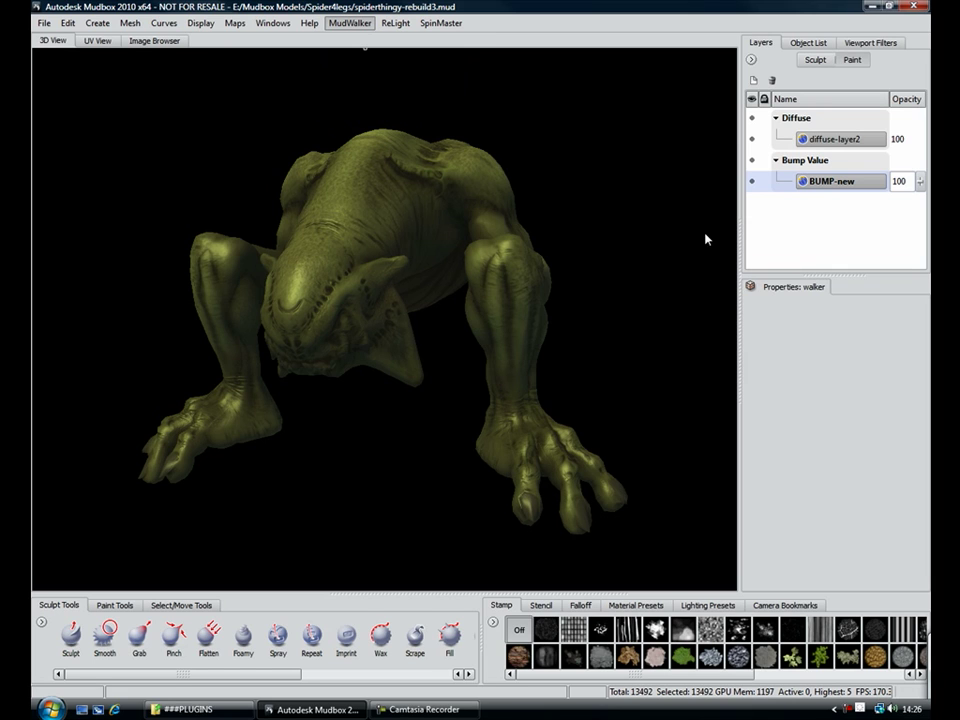
{"action": "left_click", "coordinate": [350, 22]}
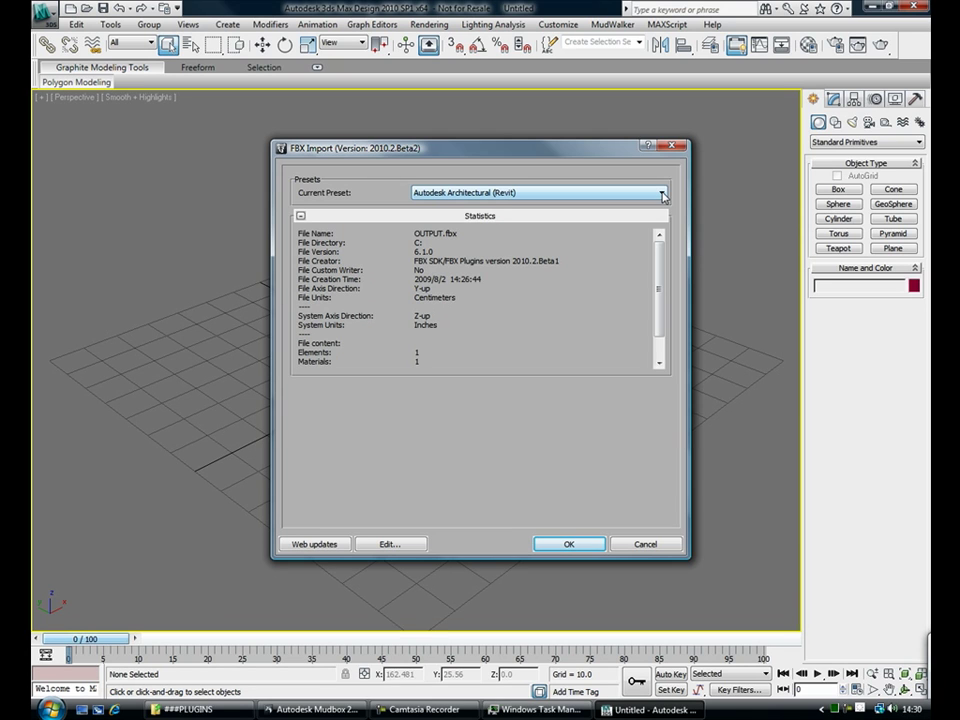
Import the creature with the Autodesk Media & Entertainment preset
{"action": "left_click", "coordinate": [660, 192]}
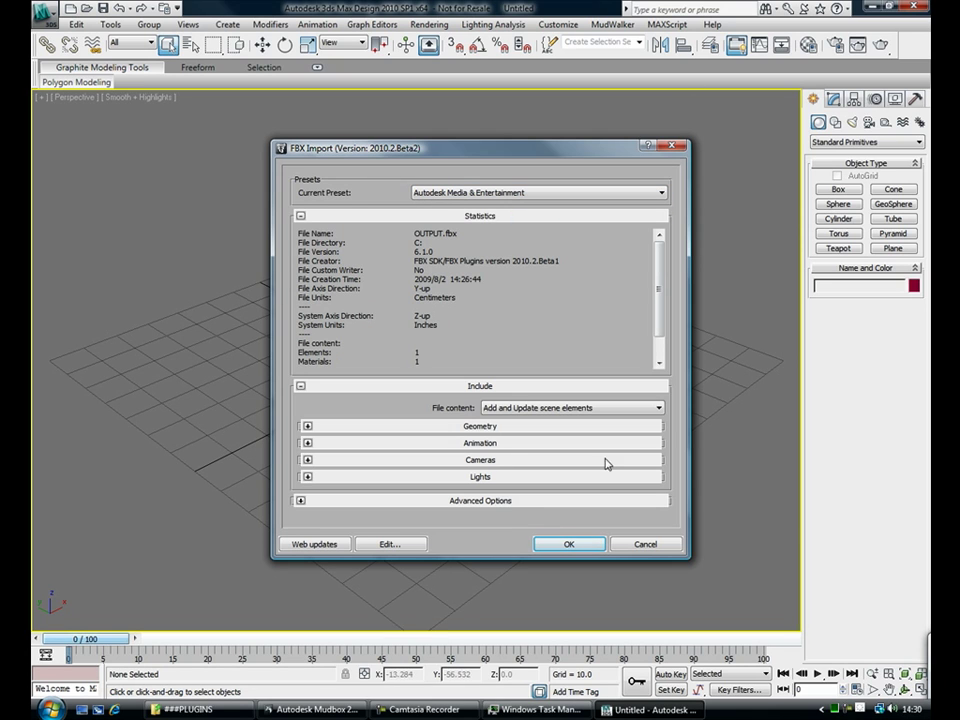
{"action": "mouse_move", "coordinate": [452, 482]}
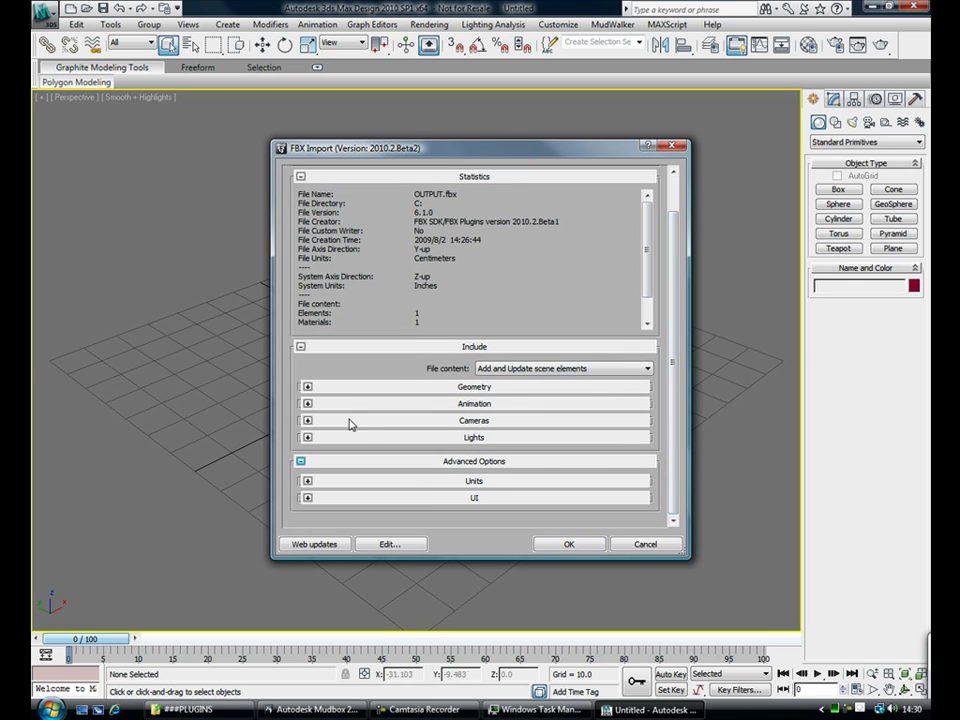
{"action": "mouse_move", "coordinate": [490, 364]}
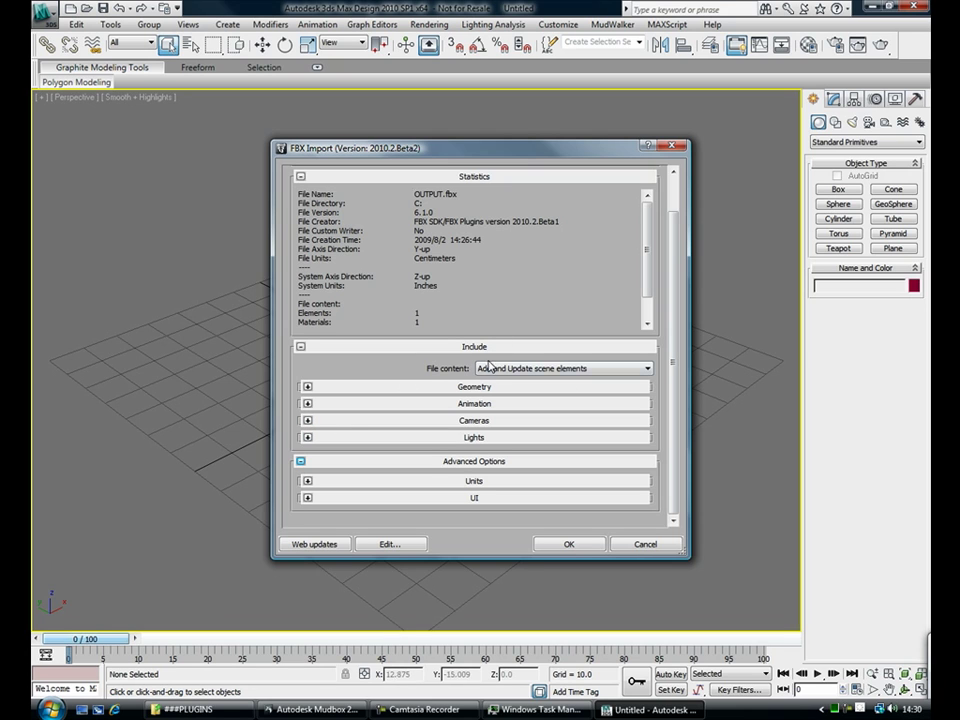
{"action": "left_click", "coordinate": [568, 544]}
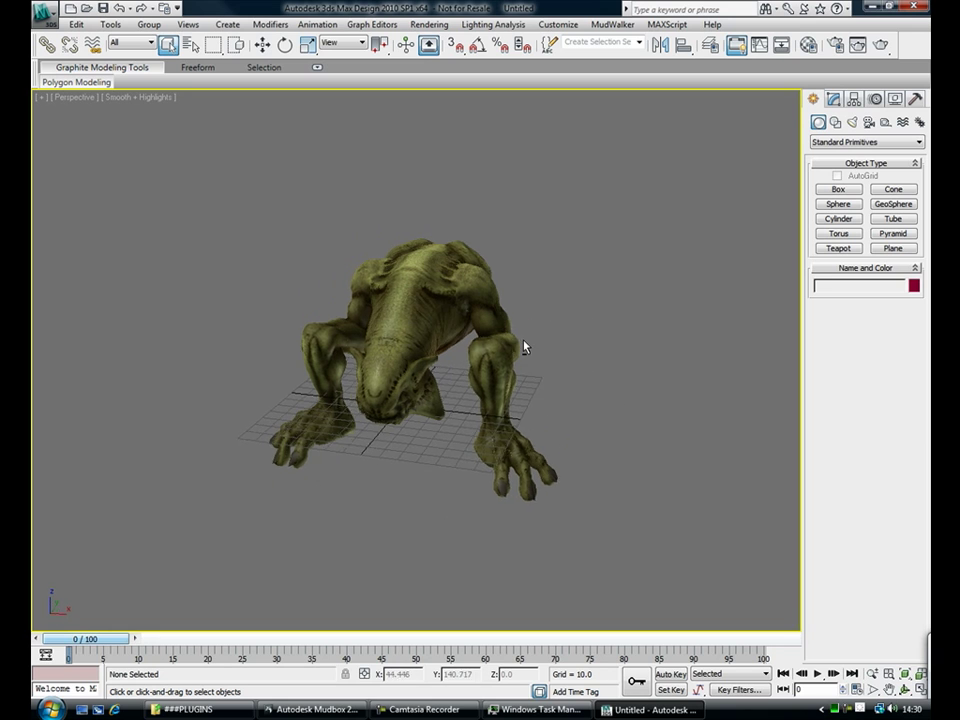
Delete the imported creature from the scene and return to Mudbox via the MudWalker commands
{"action": "left_click", "coordinate": [420, 330]}
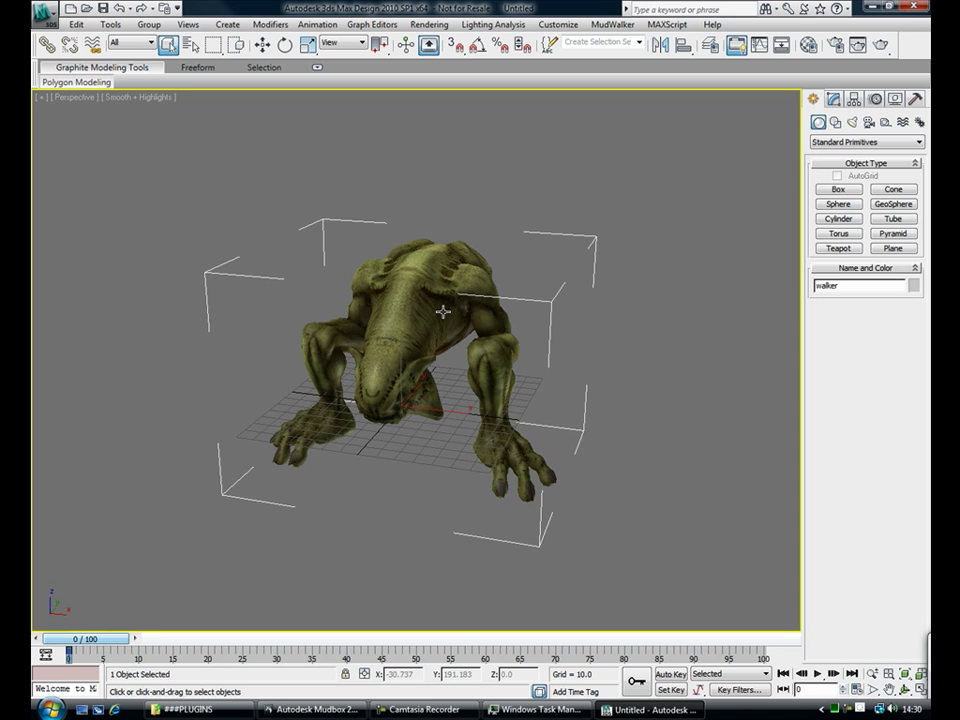
{"action": "key", "text": "Delete"}
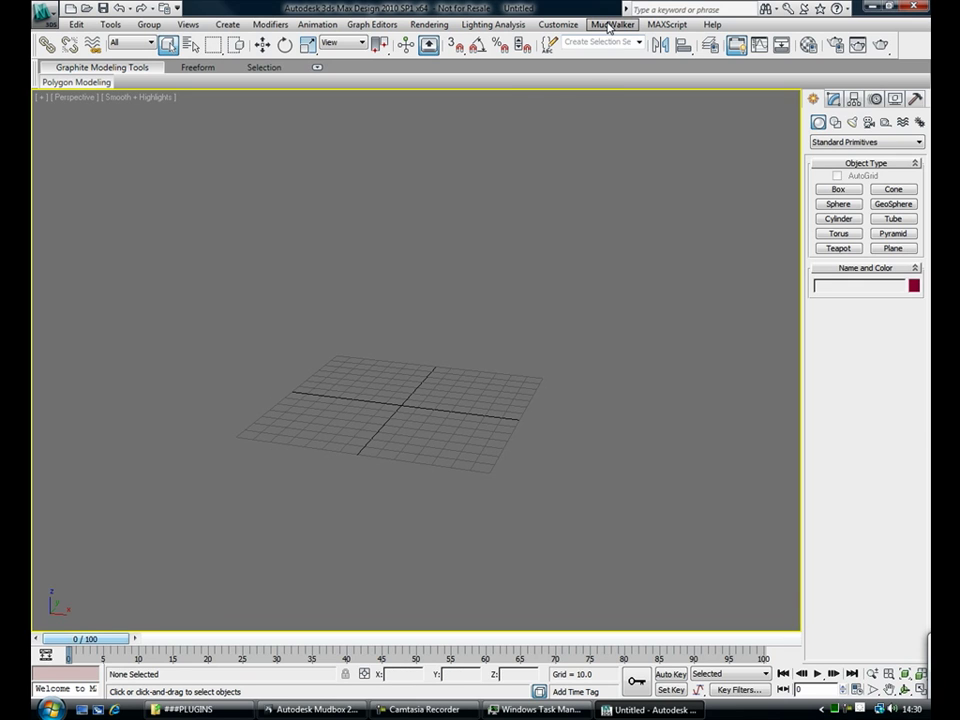
{"action": "left_click", "coordinate": [612, 24]}
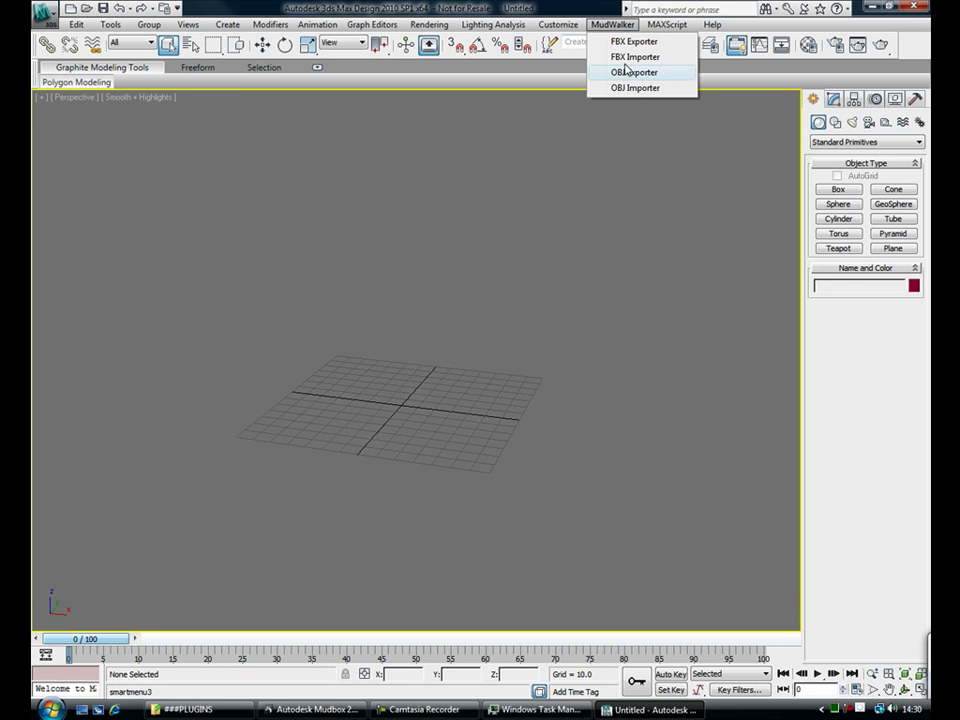
{"action": "left_click", "coordinate": [634, 72]}
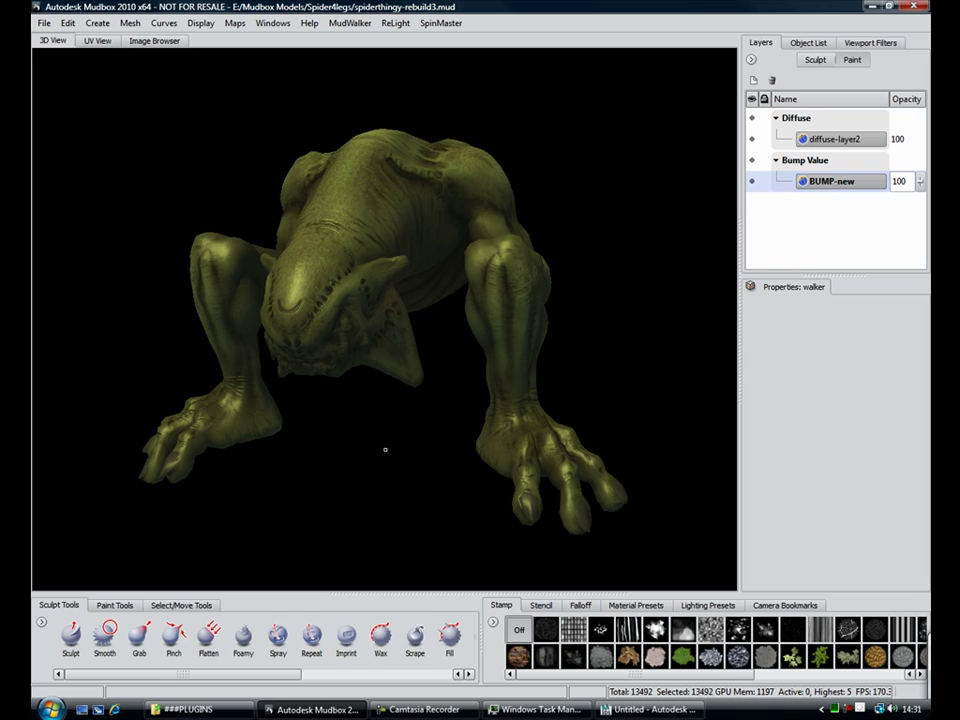
Send the creature to Maya 2009 as FBX via MudWalker
{"action": "left_click", "coordinate": [348, 22]}
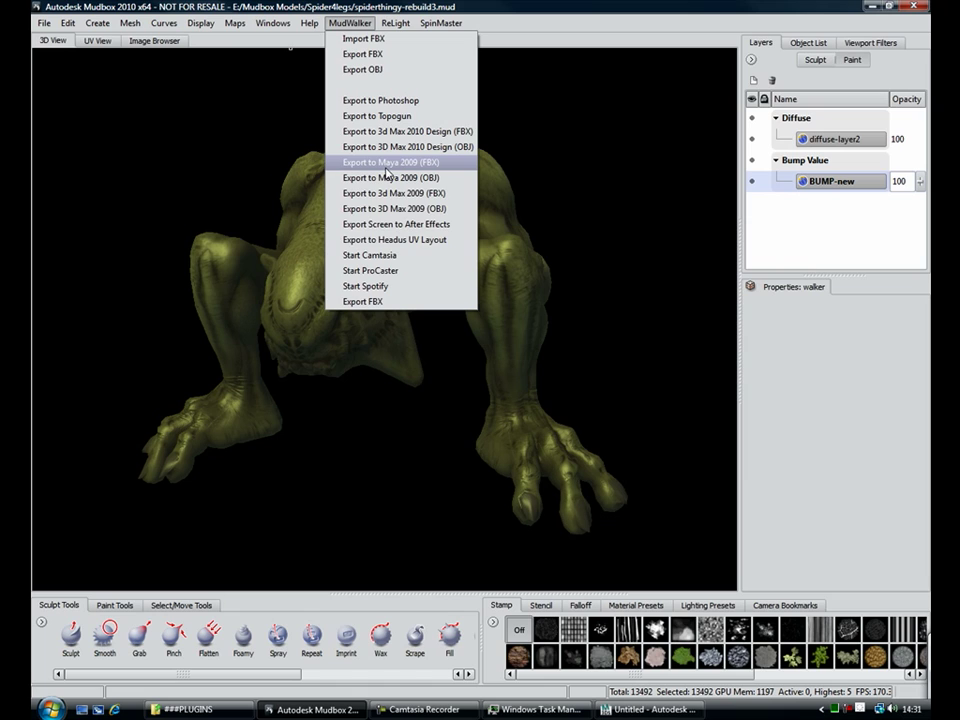
{"action": "left_click", "coordinate": [392, 162]}
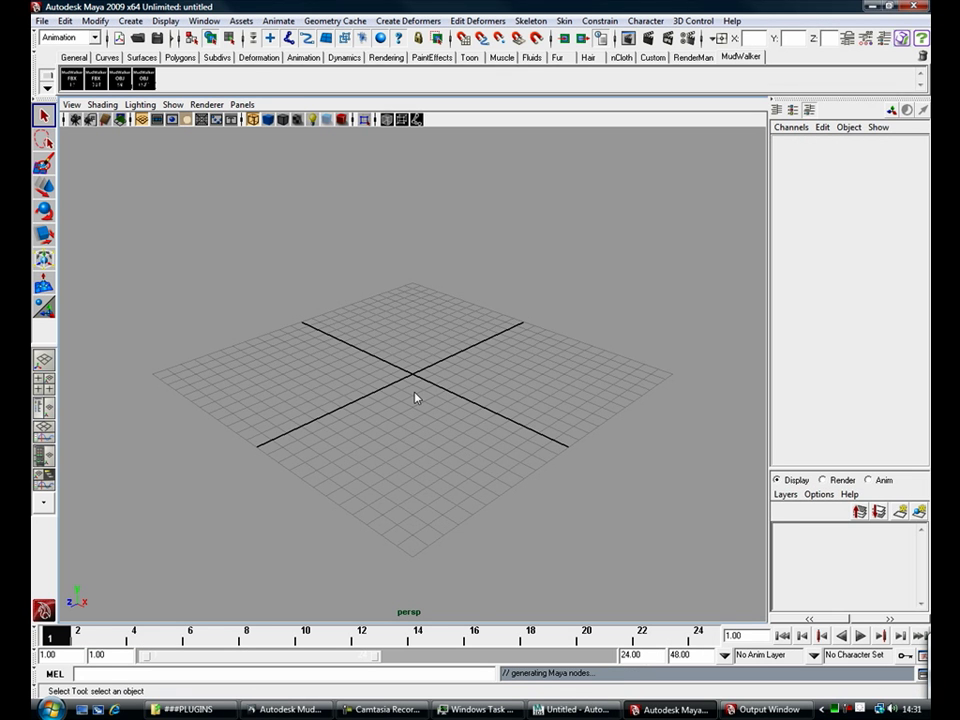
{"action": "mouse_move", "coordinate": [432, 390]}
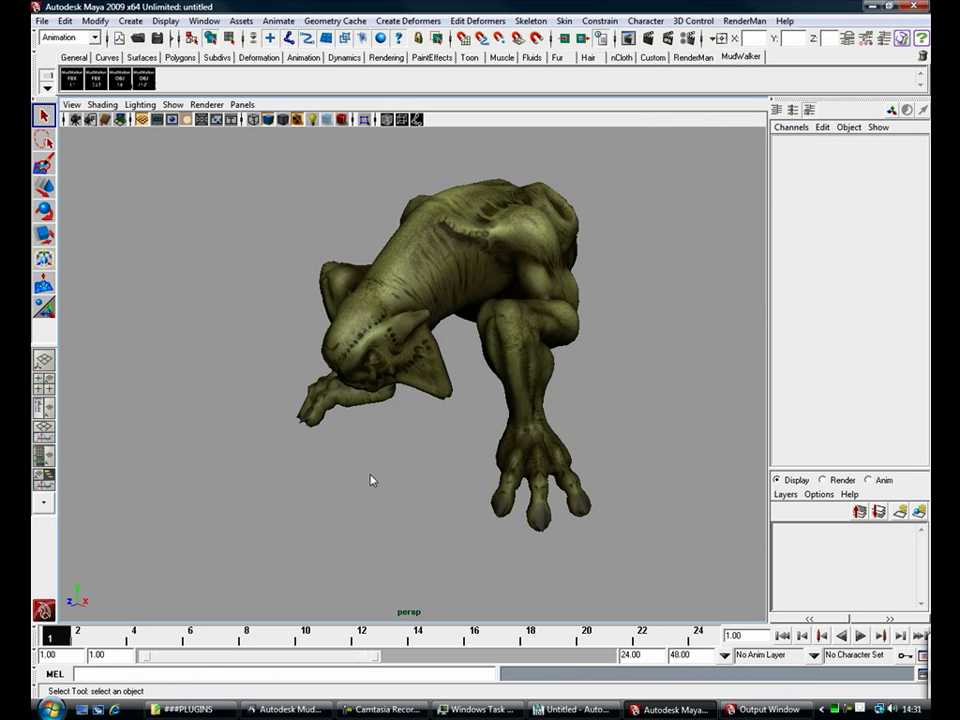
Switch the Maya viewport to High Quality Rendering and tumble around the textured creature
{"action": "left_click", "coordinate": [206, 104]}
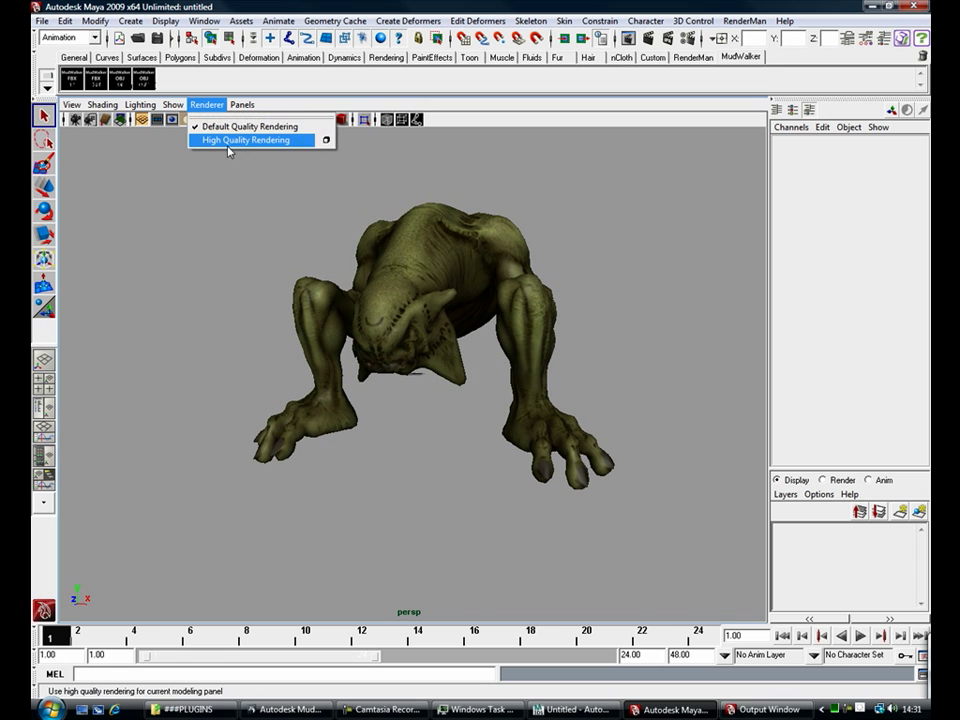
{"action": "left_click", "coordinate": [244, 140]}
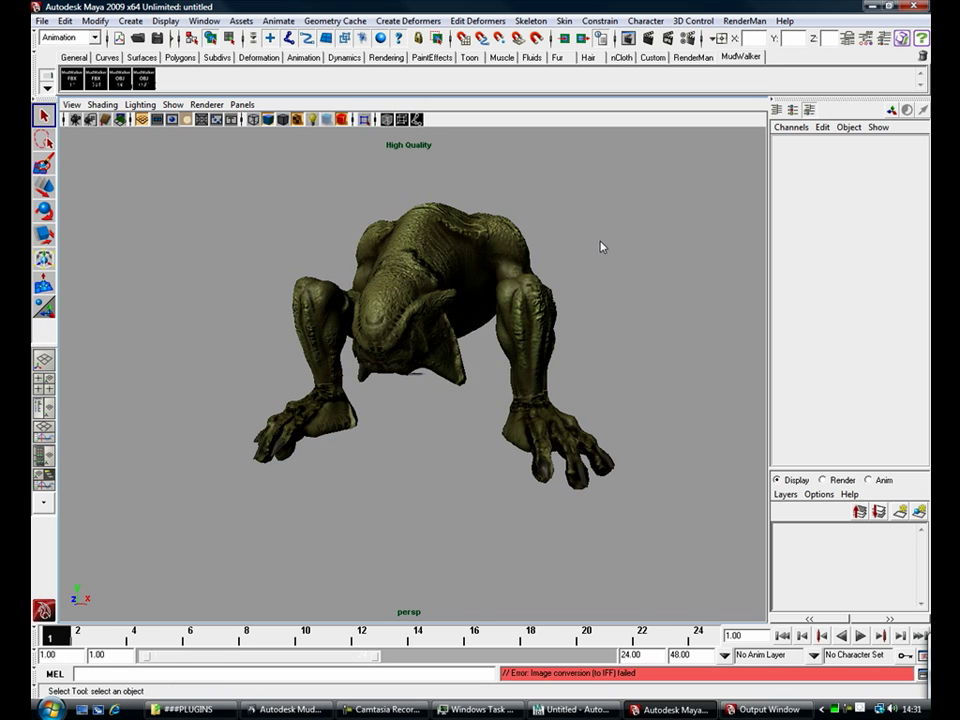
{"action": "left_click_drag", "start_coordinate": [600, 248], "coordinate": [540, 264]}
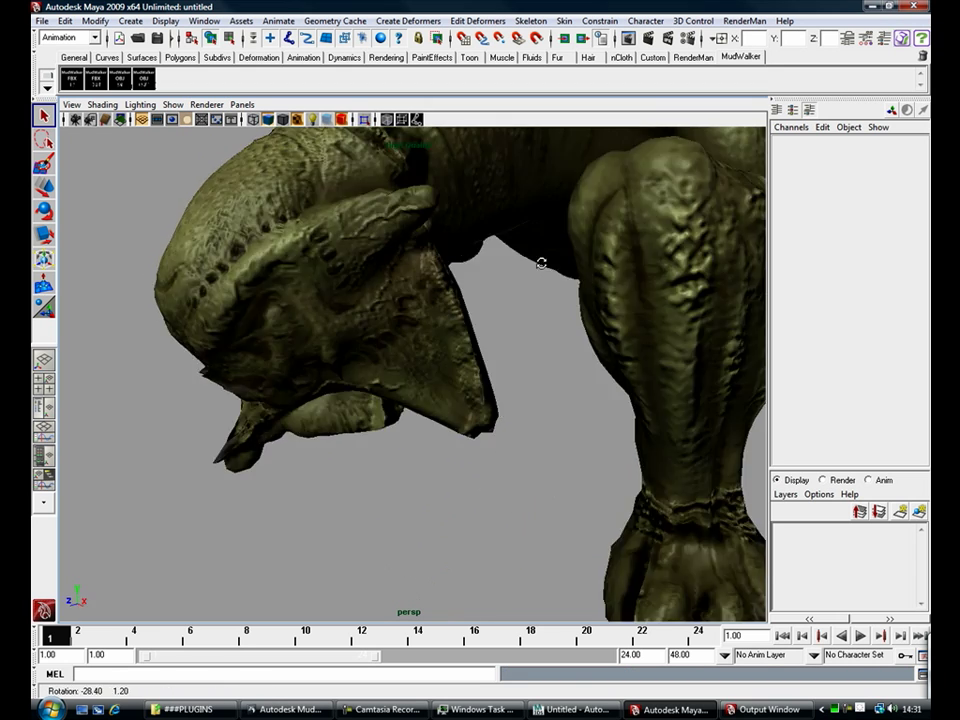
{"action": "left_click_drag", "start_coordinate": [540, 264], "coordinate": [360, 298]}
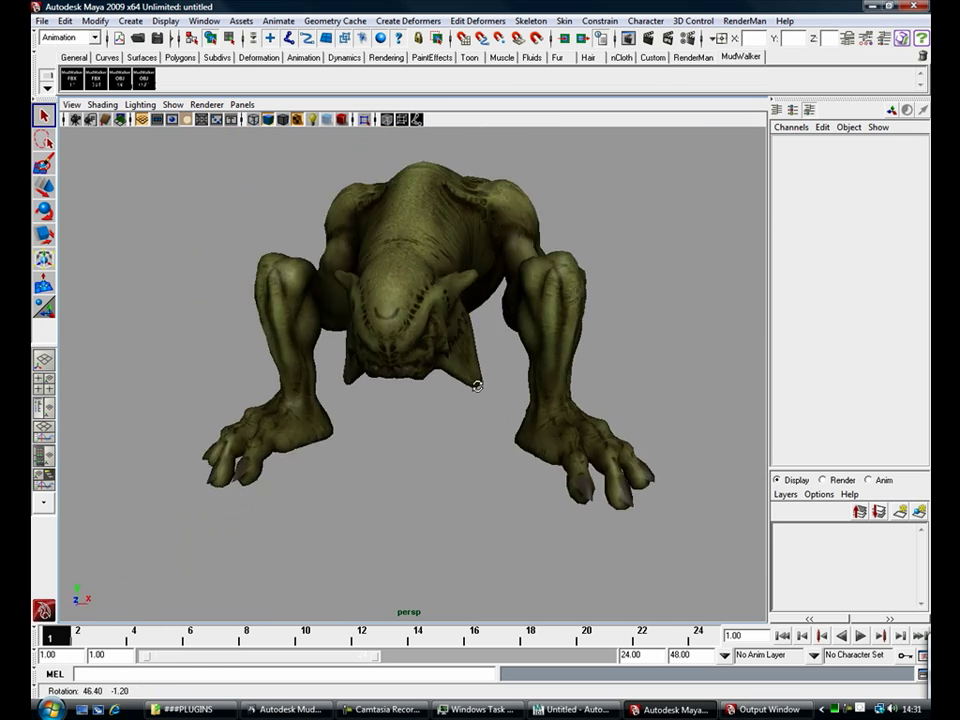
{"action": "left_click_drag", "start_coordinate": [476, 384], "coordinate": [418, 330]}
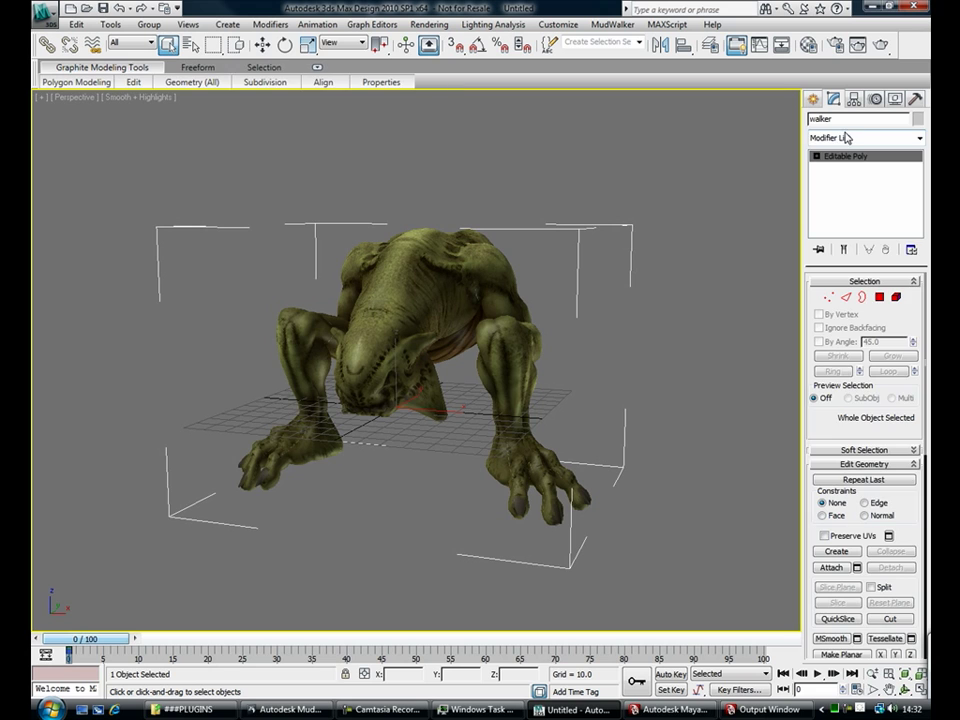
Apply an FFD 3x3x3 lattice to the creature and pull control points to bend it over
{"action": "left_click", "coordinate": [916, 138]}
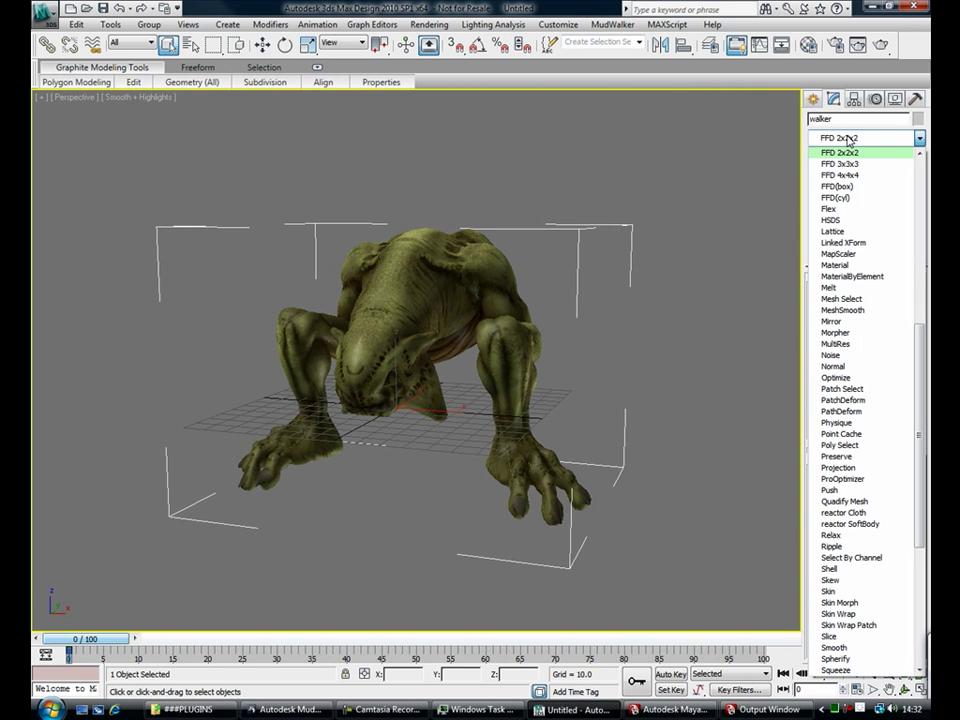
{"action": "left_click", "coordinate": [840, 164]}
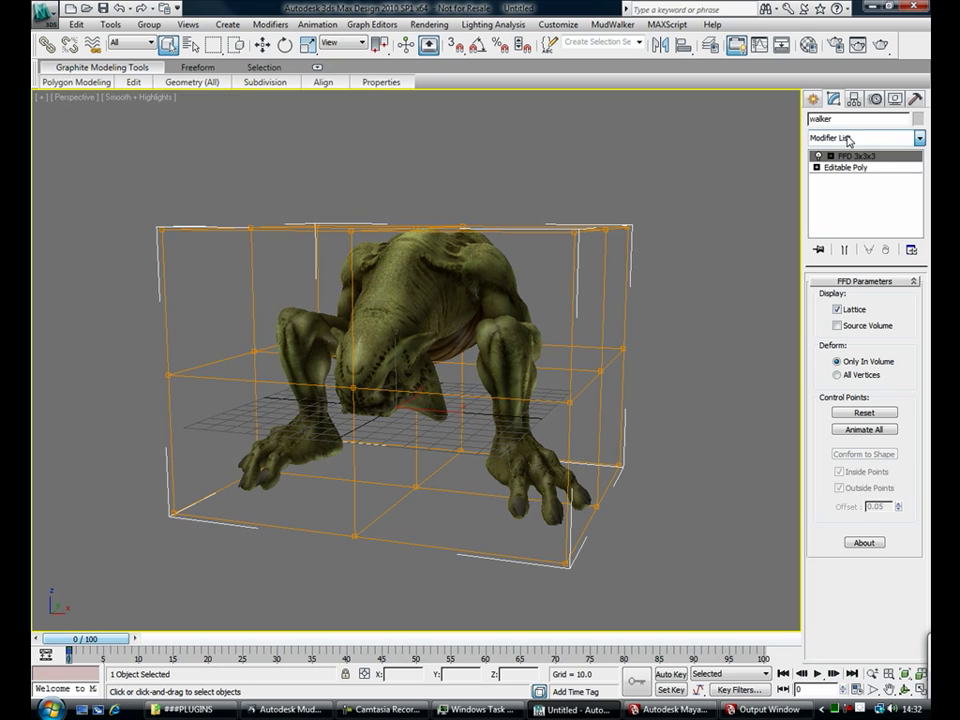
{"action": "left_click", "coordinate": [816, 156]}
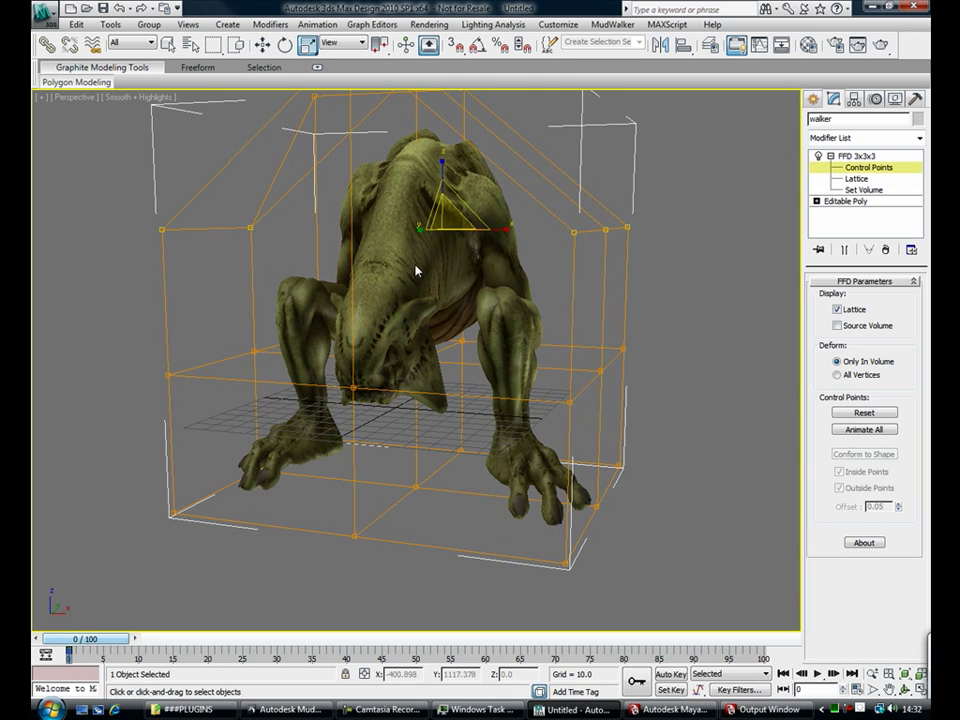
{"action": "left_click_drag", "start_coordinate": [420, 270], "coordinate": [576, 440]}
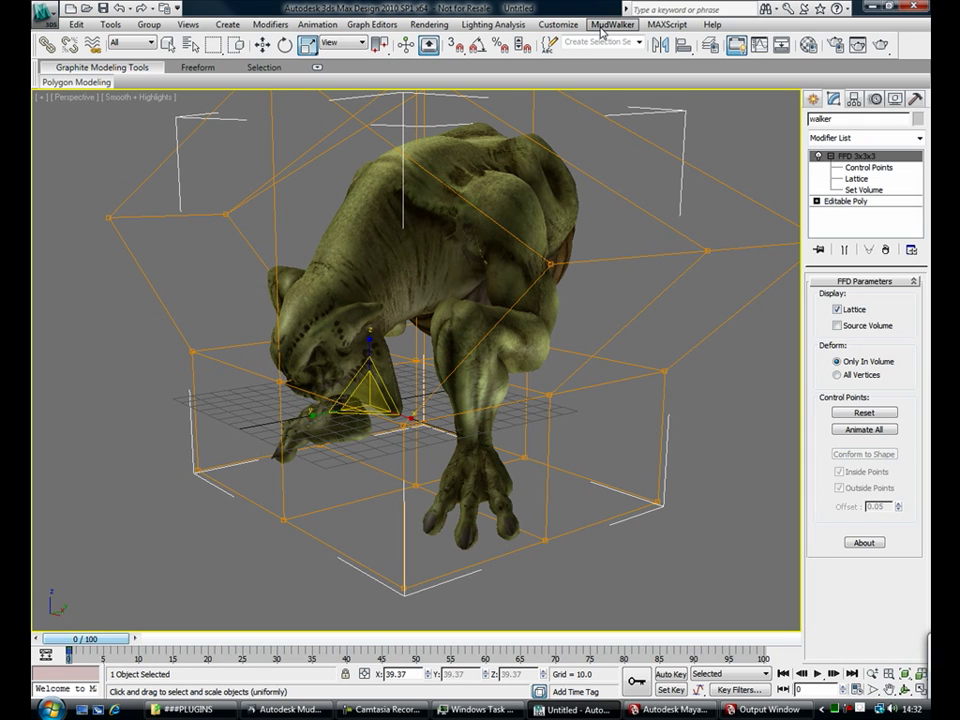
Export the deformed creature as FBX with the MudWalker FBX Exporter
{"action": "left_click", "coordinate": [624, 42]}
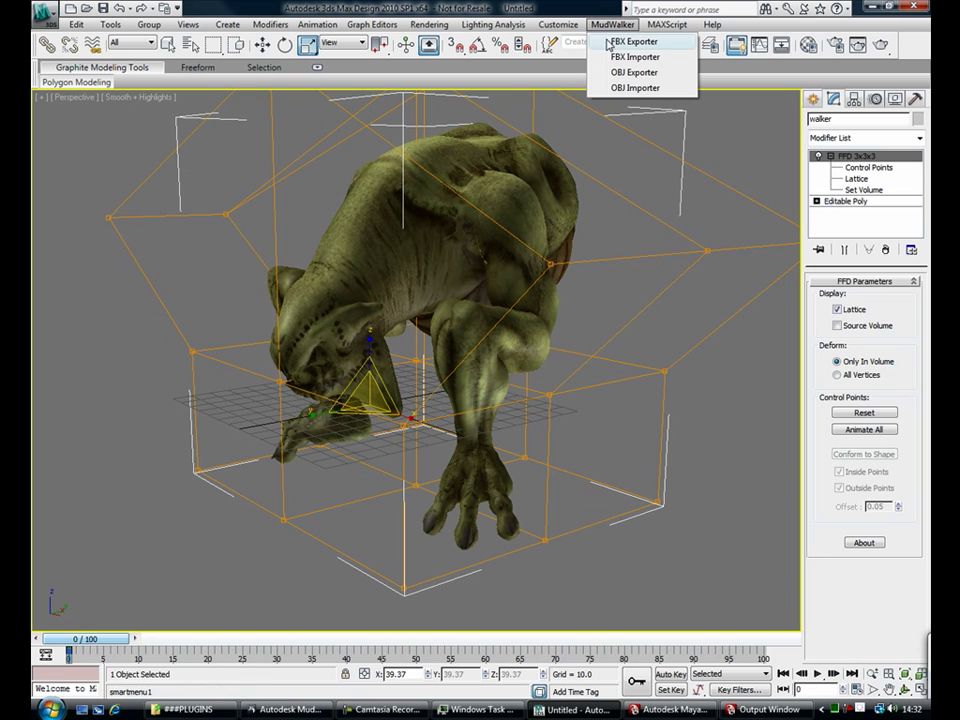
{"action": "left_click", "coordinate": [180, 602]}
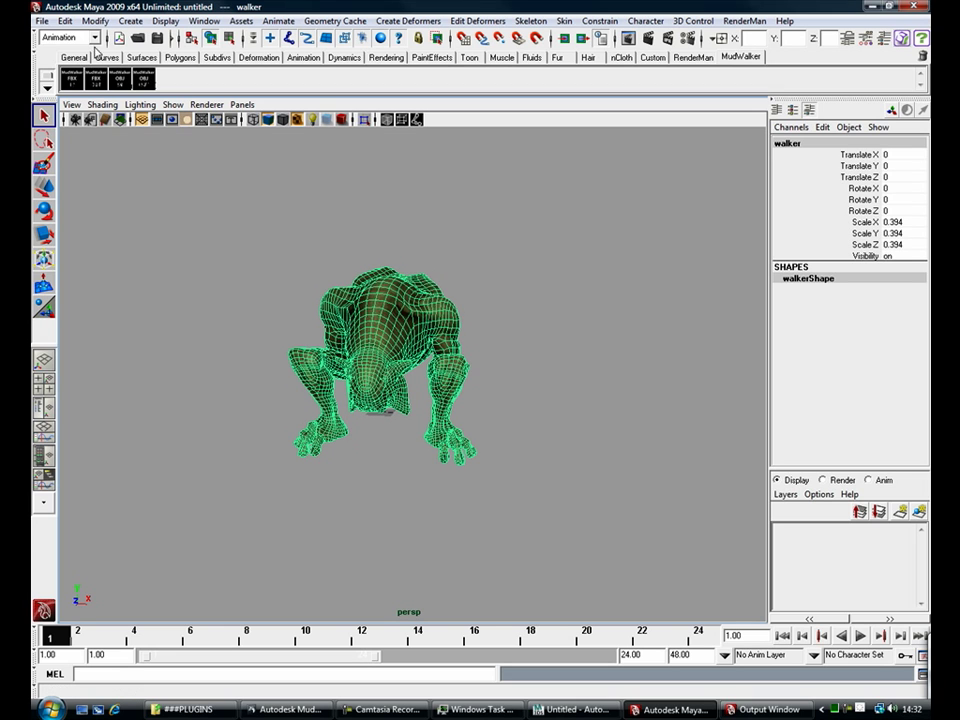
Duplicate the walker mesh with Edit > Duplicate so a walker1 copy exists
{"action": "left_click", "coordinate": [64, 20]}
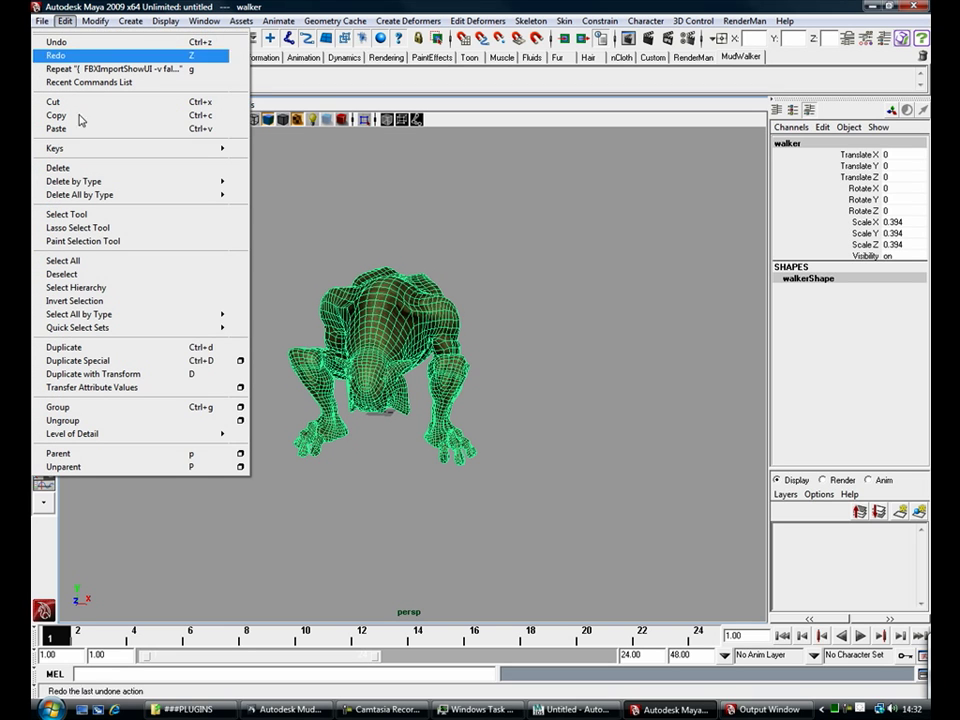
{"action": "left_click", "coordinate": [56, 56]}
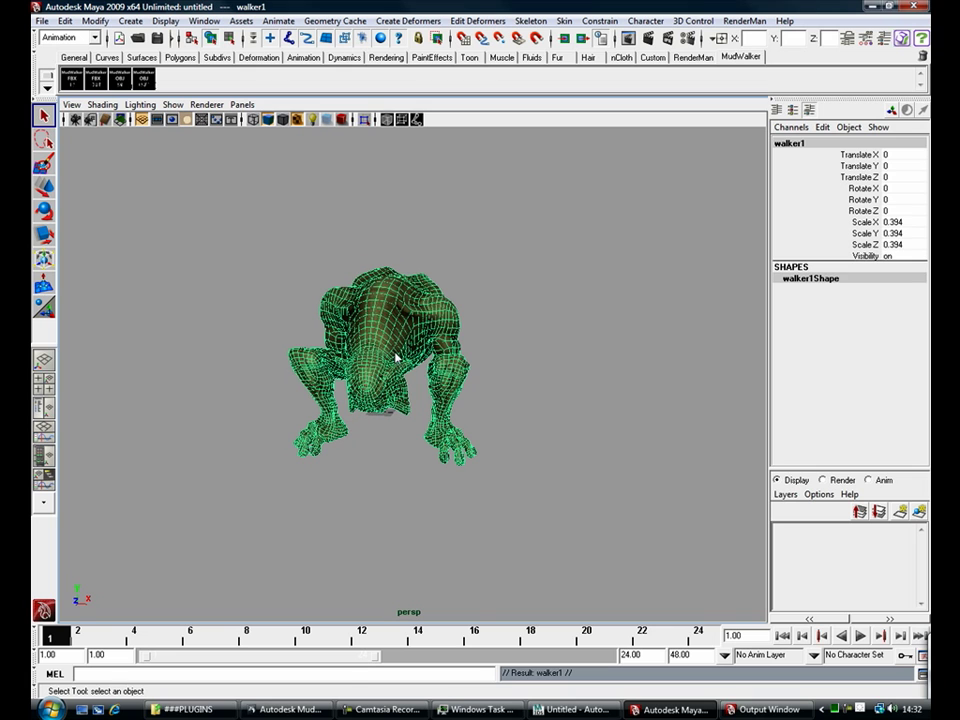
{"action": "left_click_drag", "start_coordinate": [396, 356], "coordinate": [600, 420]}
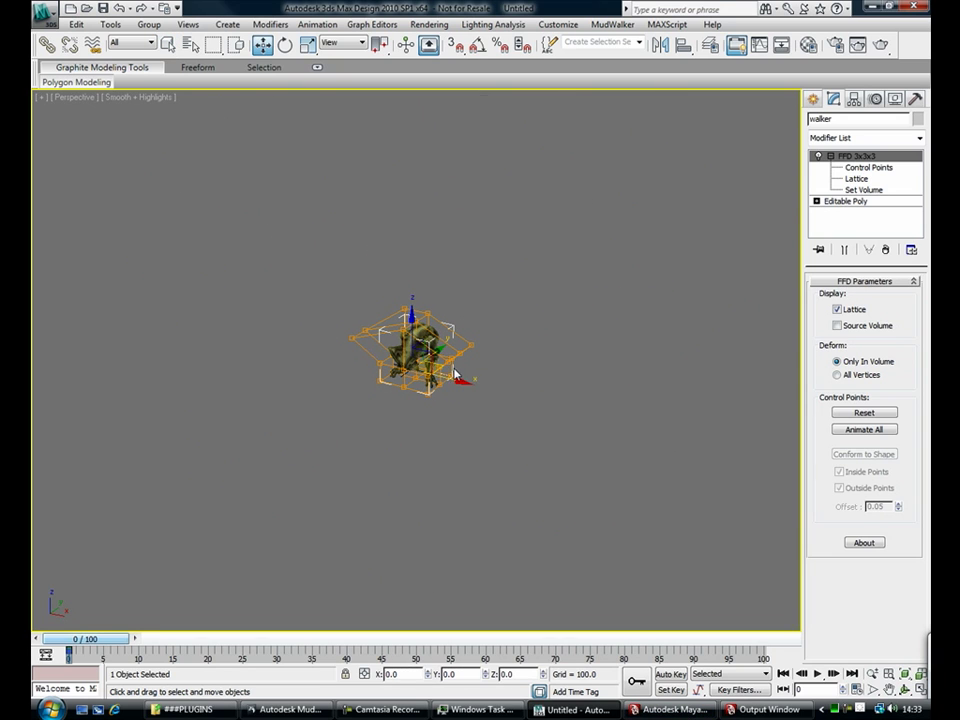
Drag the FFD lattice control points to warp the walker into a crouched pose
{"action": "left_click_drag", "start_coordinate": [424, 356], "coordinate": [404, 376]}
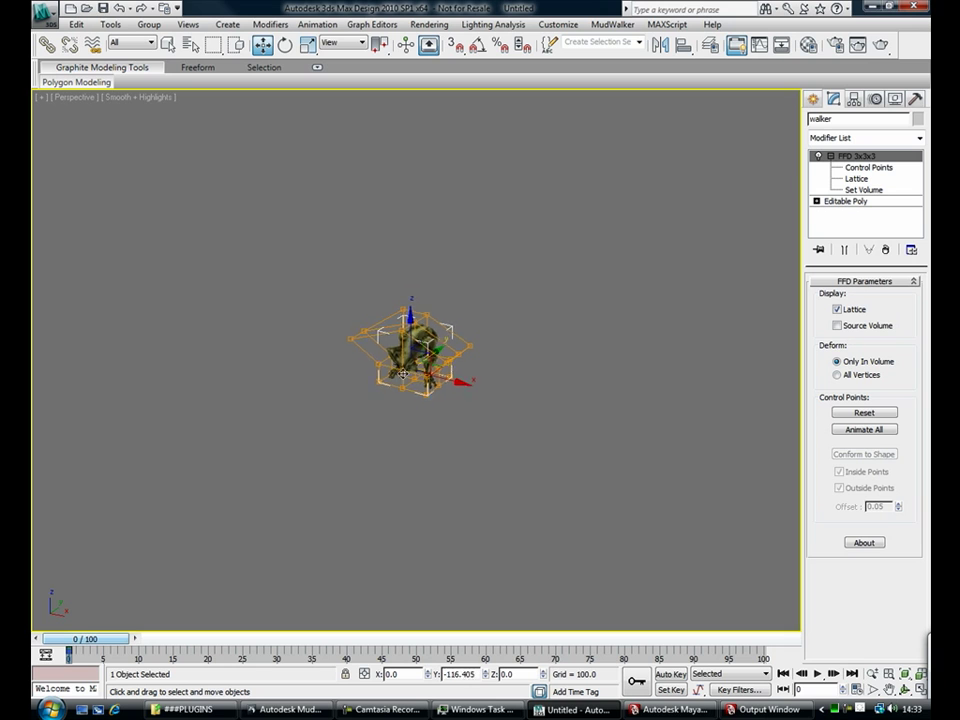
{"action": "left_click", "coordinate": [670, 708]}
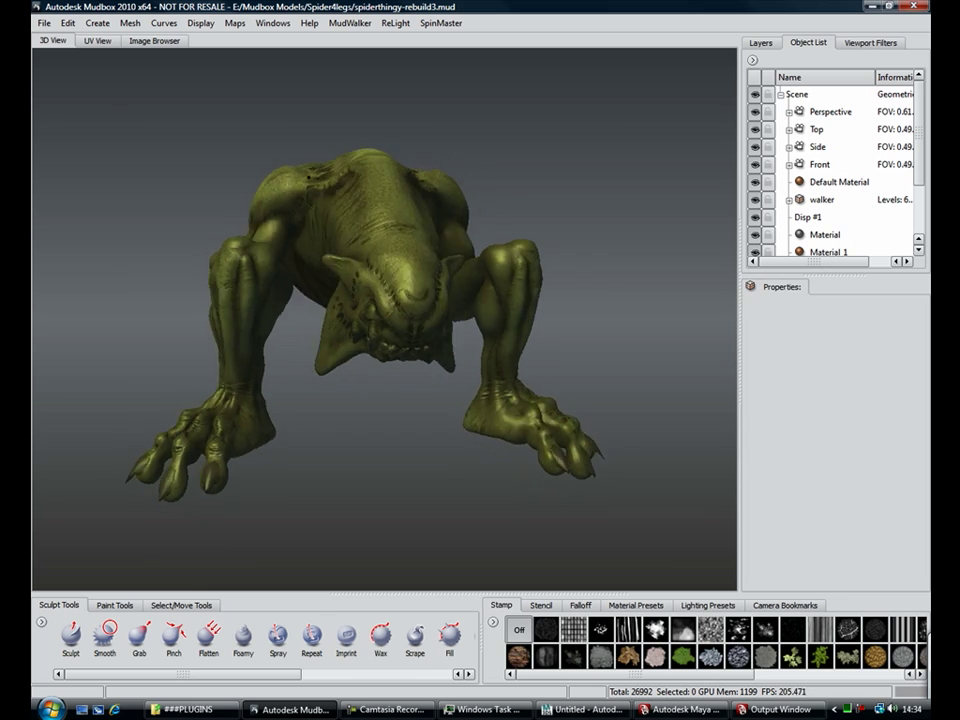
Export the current Mudbox screen view of the bent creature to After Effects via MudWalker
{"action": "left_click", "coordinate": [350, 22]}
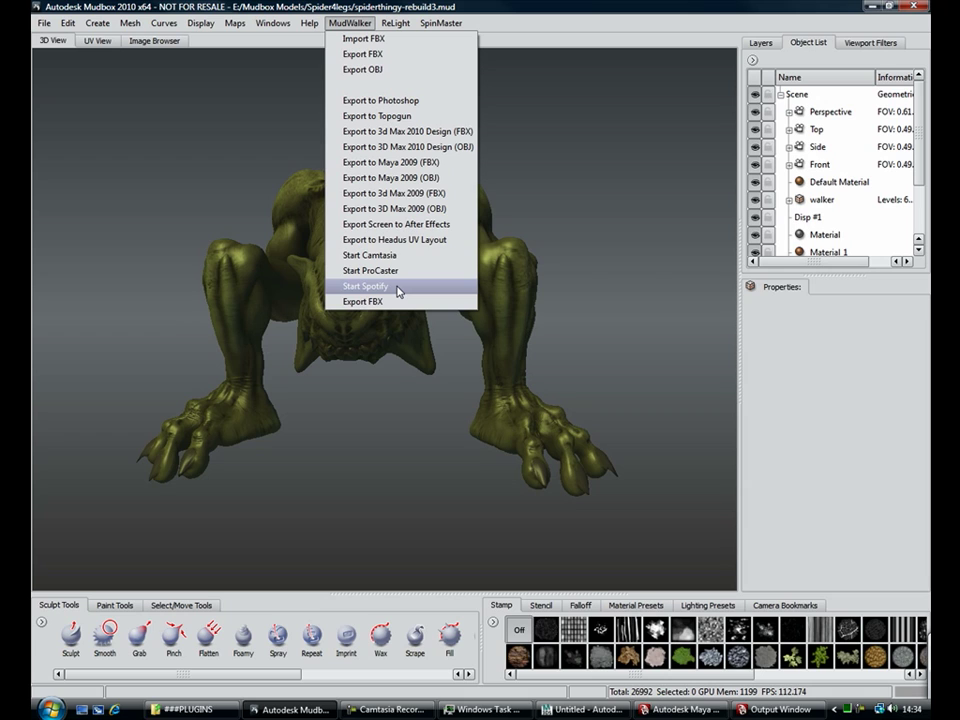
{"action": "mouse_move", "coordinate": [384, 288]}
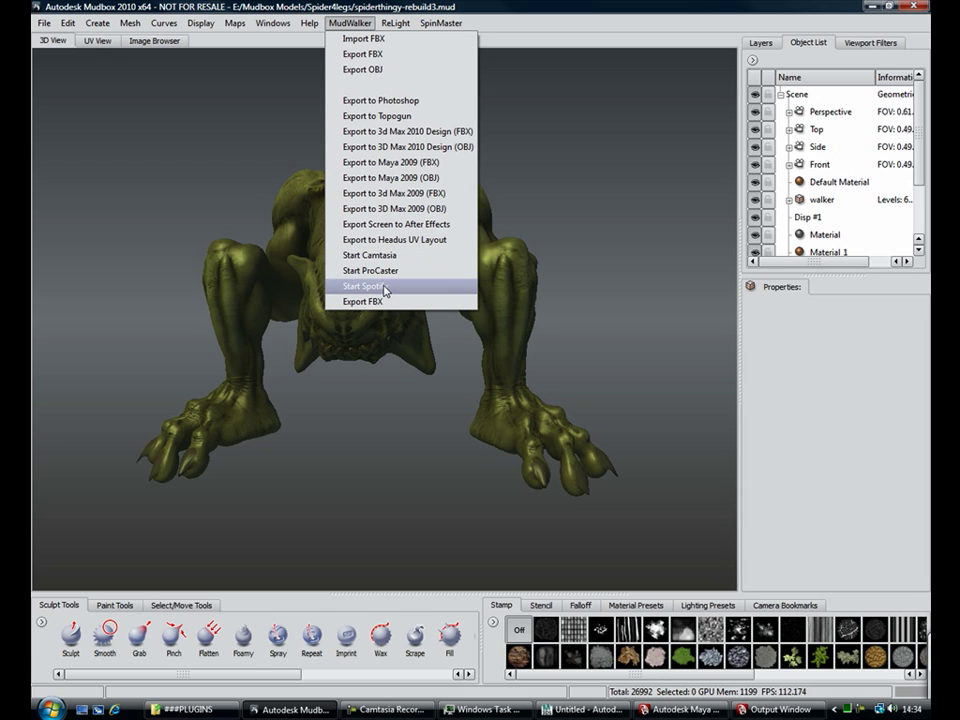
{"action": "mouse_move", "coordinate": [396, 224]}
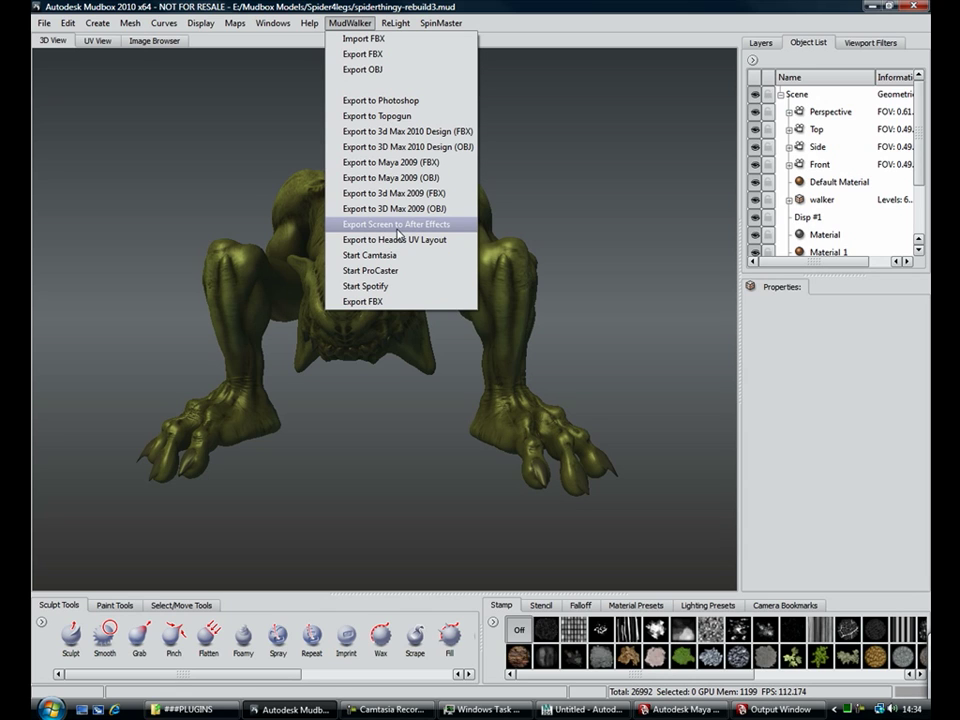
{"action": "left_click", "coordinate": [396, 224]}
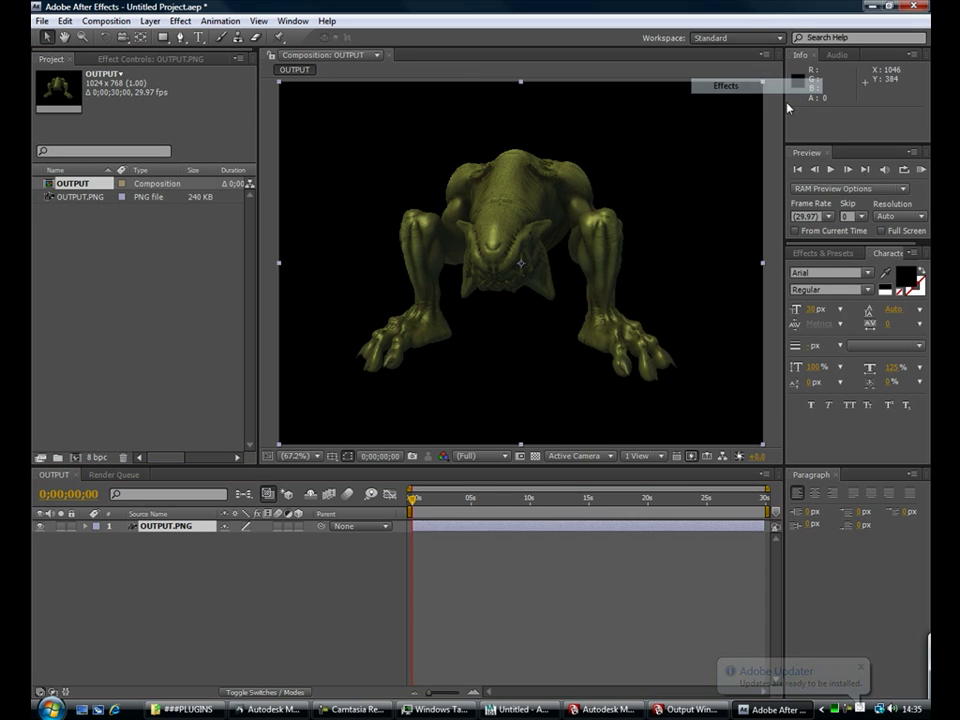
Find CC Sphere in Effects & Presets by searching 'cc' and apply it to the creature render
{"action": "left_click", "coordinate": [736, 36]}
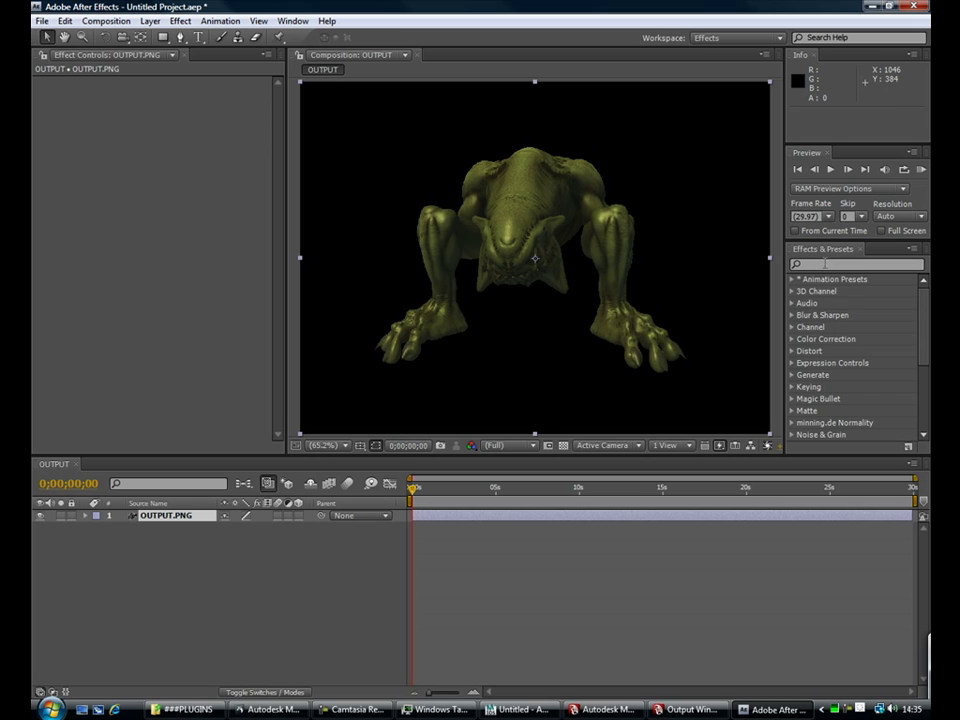
{"action": "type", "text": "cc"}
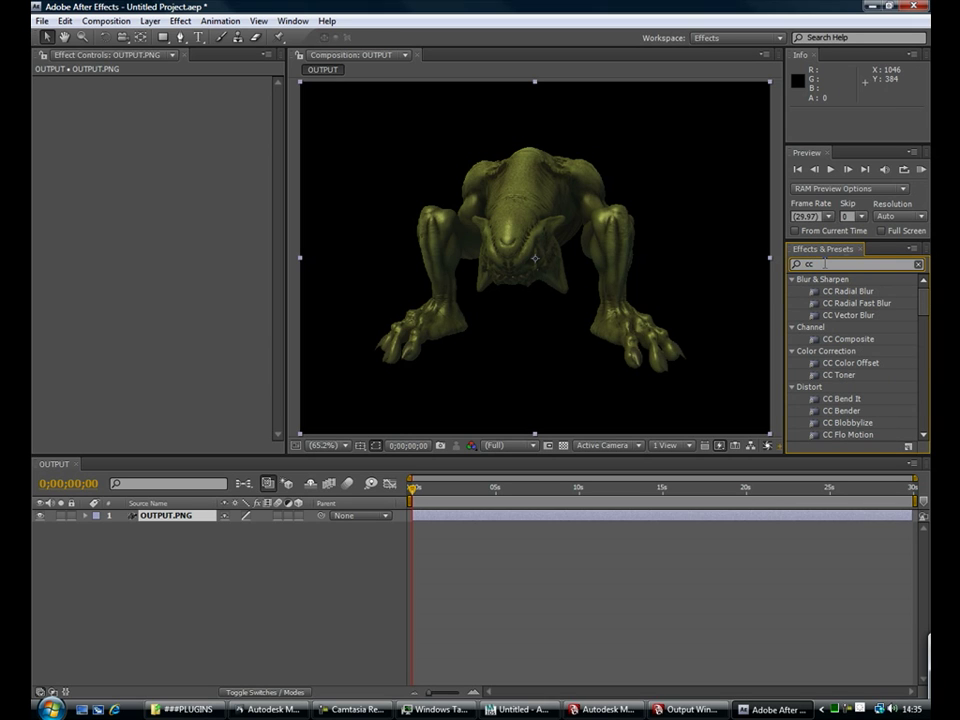
{"action": "scroll", "scroll_direction": "down", "scroll_amount": 3}
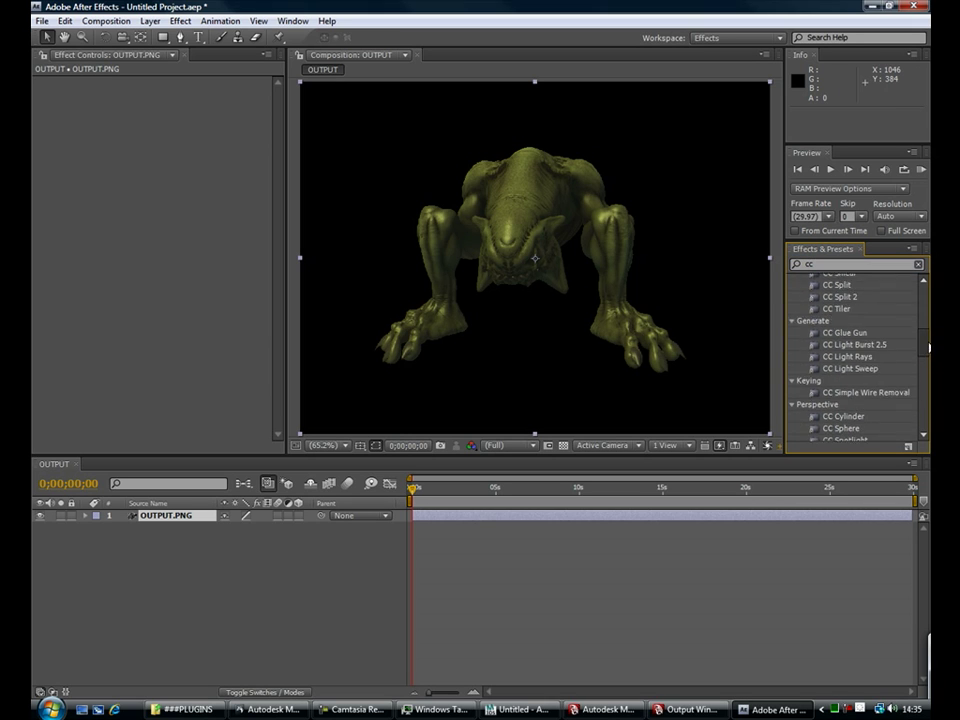
{"action": "scroll", "scroll_direction": "down", "scroll_amount": 3}
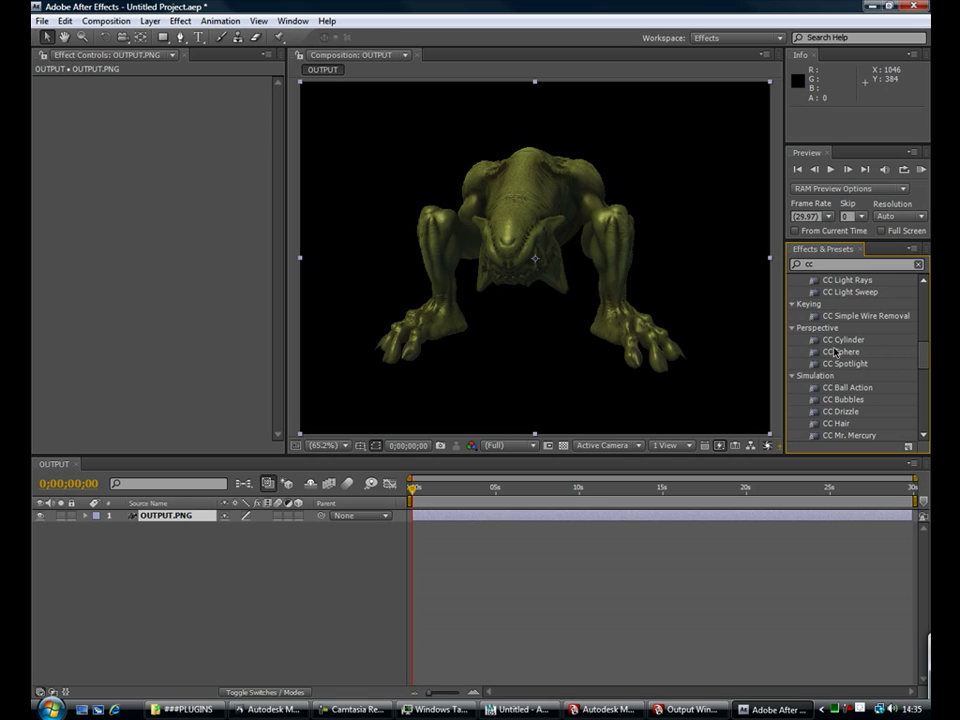
{"action": "double_click", "coordinate": [840, 352]}
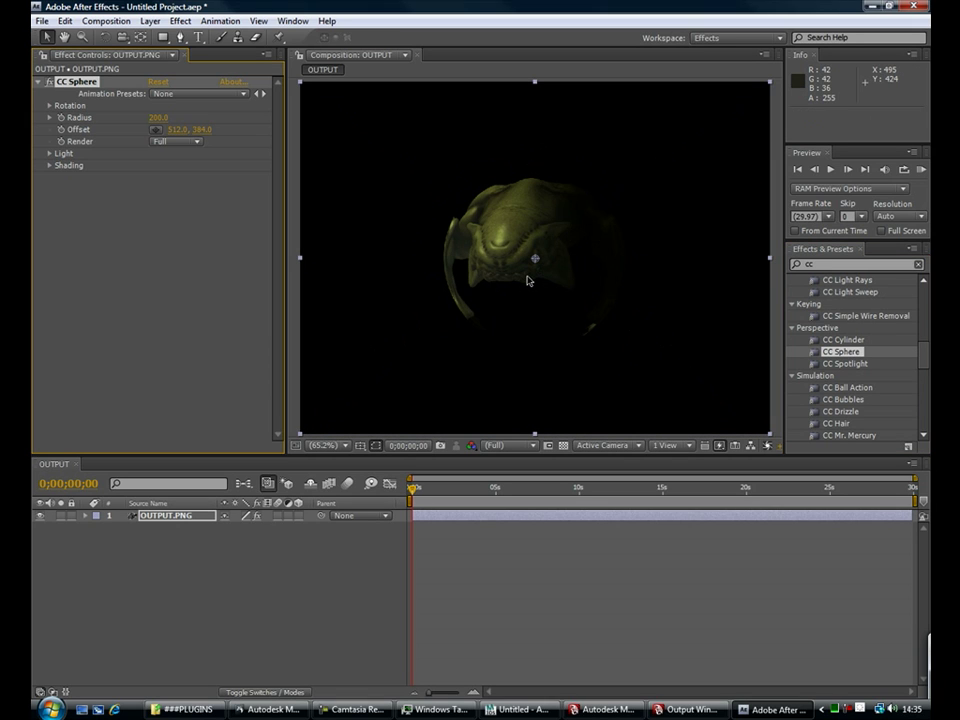
Spin the sphere-wrapped creature to a new rotation angle and browse the effect categories
{"action": "left_click_drag", "start_coordinate": [158, 116], "coordinate": [170, 116]}
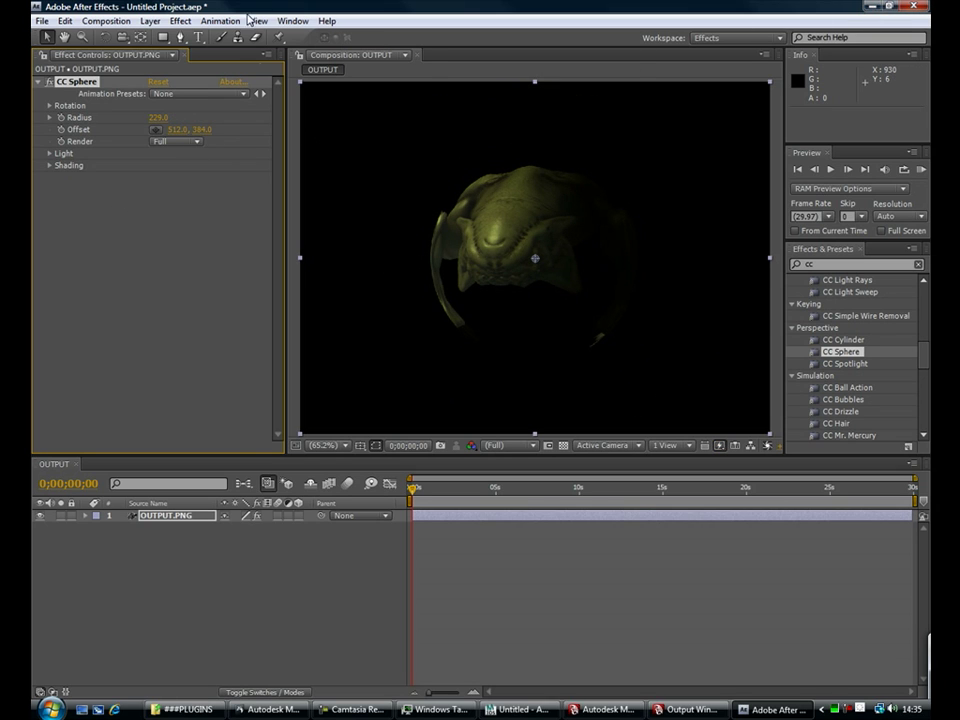
{"action": "left_click", "coordinate": [180, 20]}
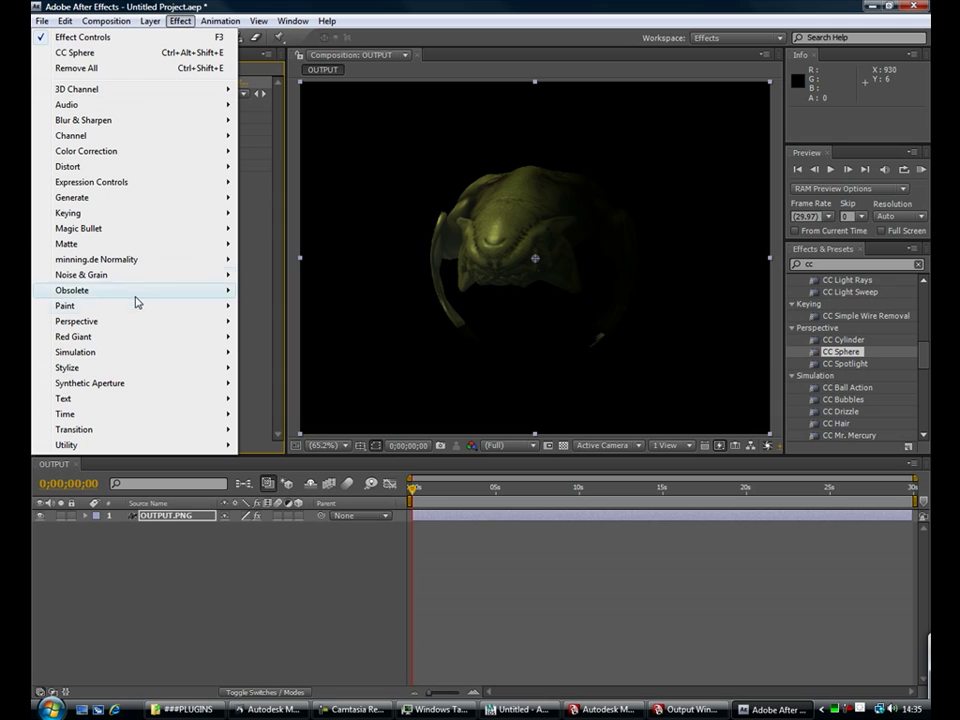
{"action": "left_click", "coordinate": [292, 20]}
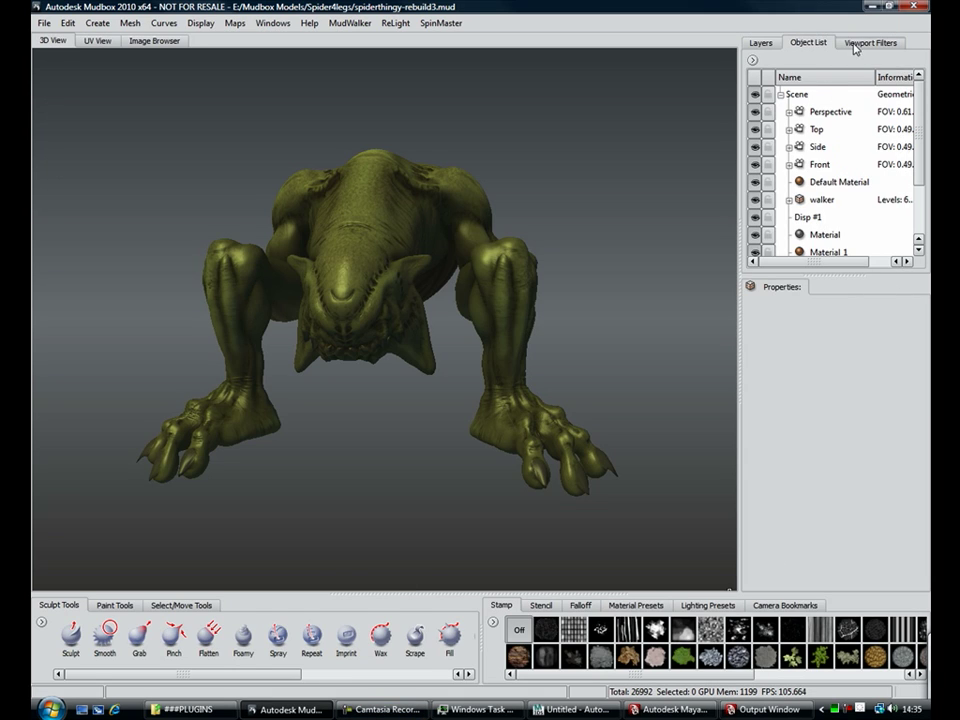
Show the Viewport Filters list (ambient occlusion, depth of field) and orbit the creature to face forward
{"action": "left_click", "coordinate": [868, 42]}
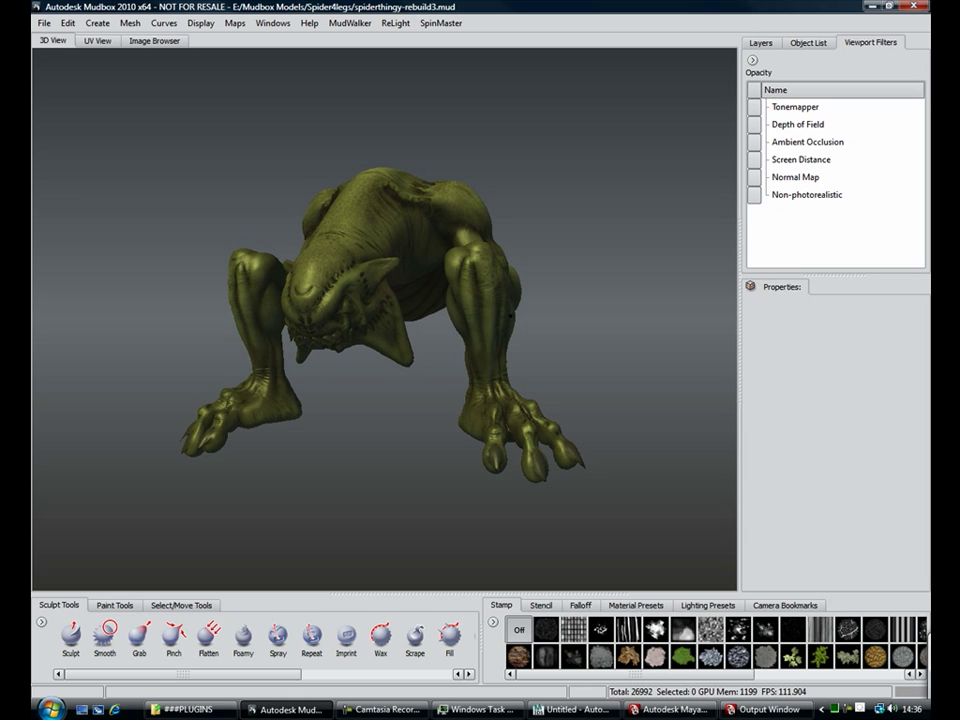
{"action": "mouse_move", "coordinate": [440, 22]}
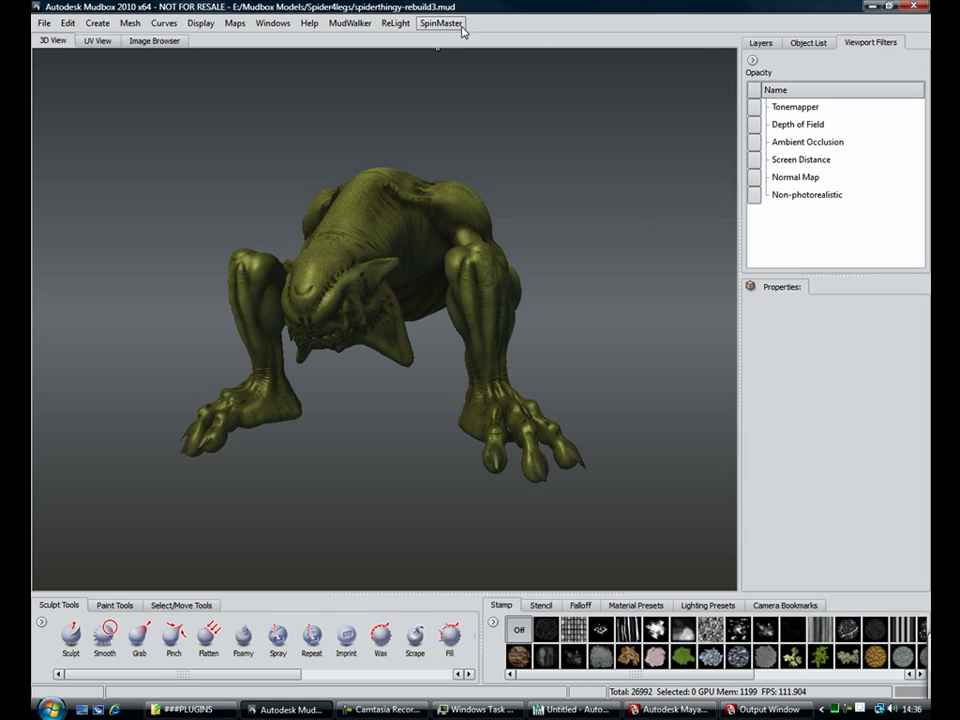
{"action": "mouse_move", "coordinate": [668, 302]}
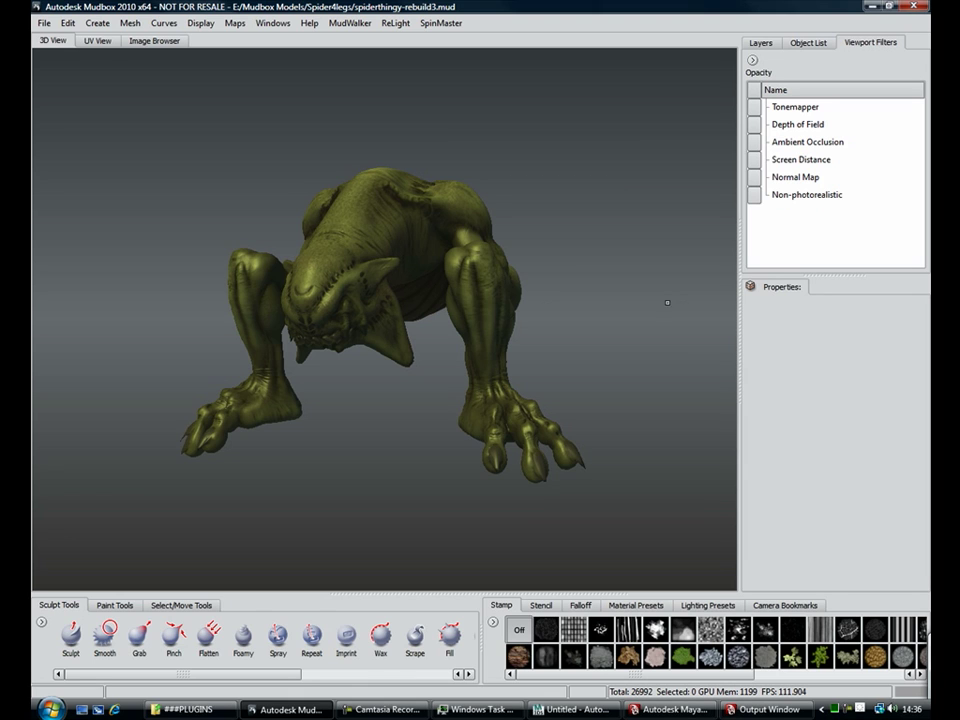
{"action": "mouse_move", "coordinate": [520, 216]}
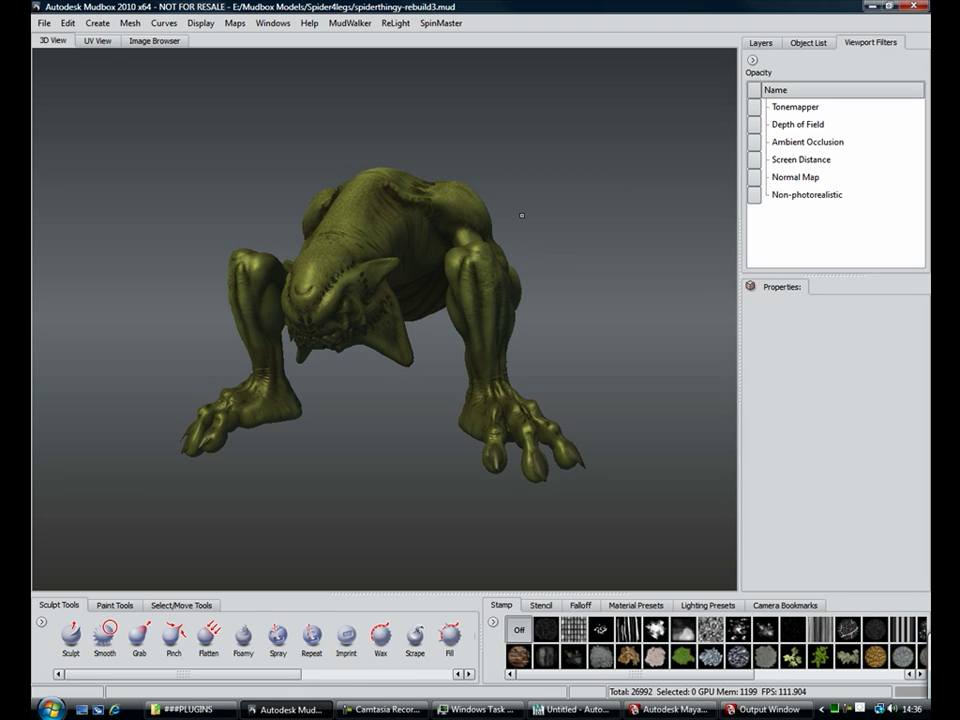
{"action": "left_click_drag", "start_coordinate": [520, 216], "coordinate": [420, 440]}
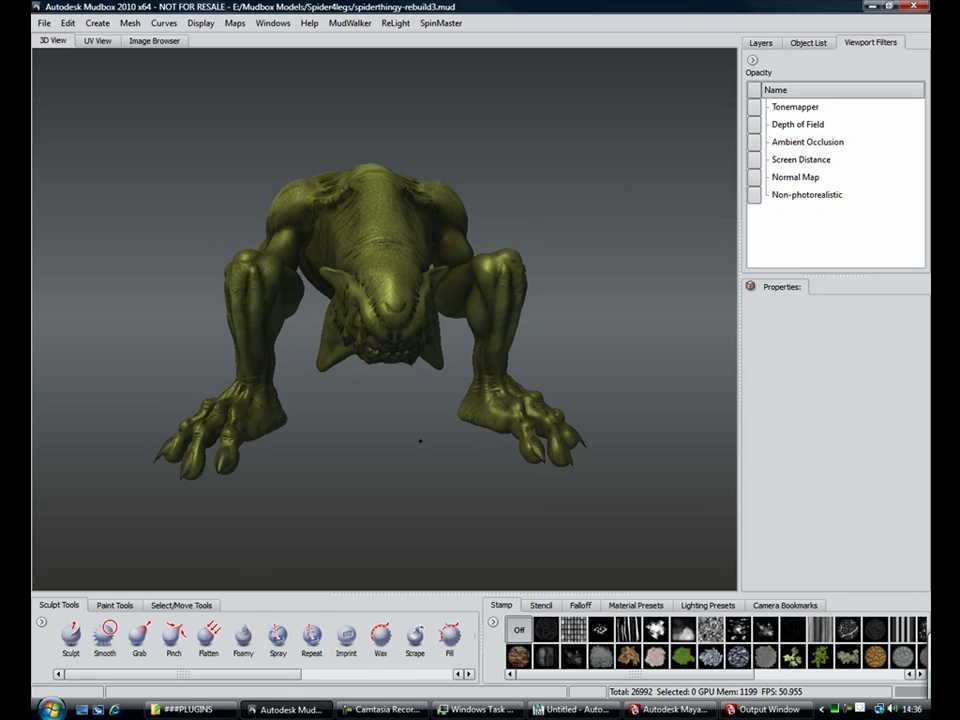